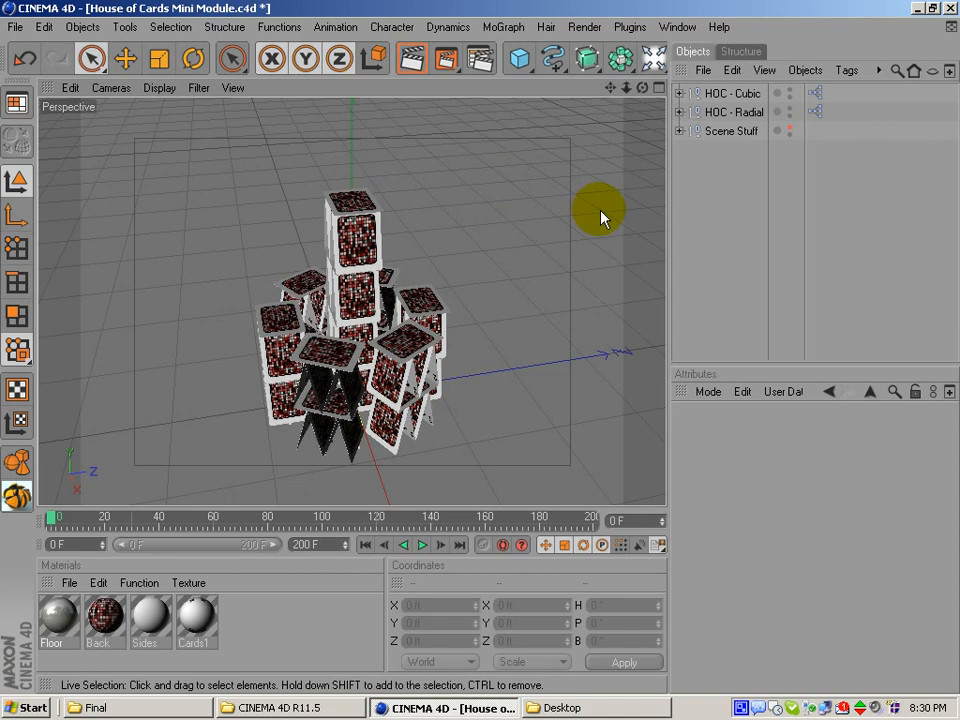
pyautogui.moveTo(612, 220)
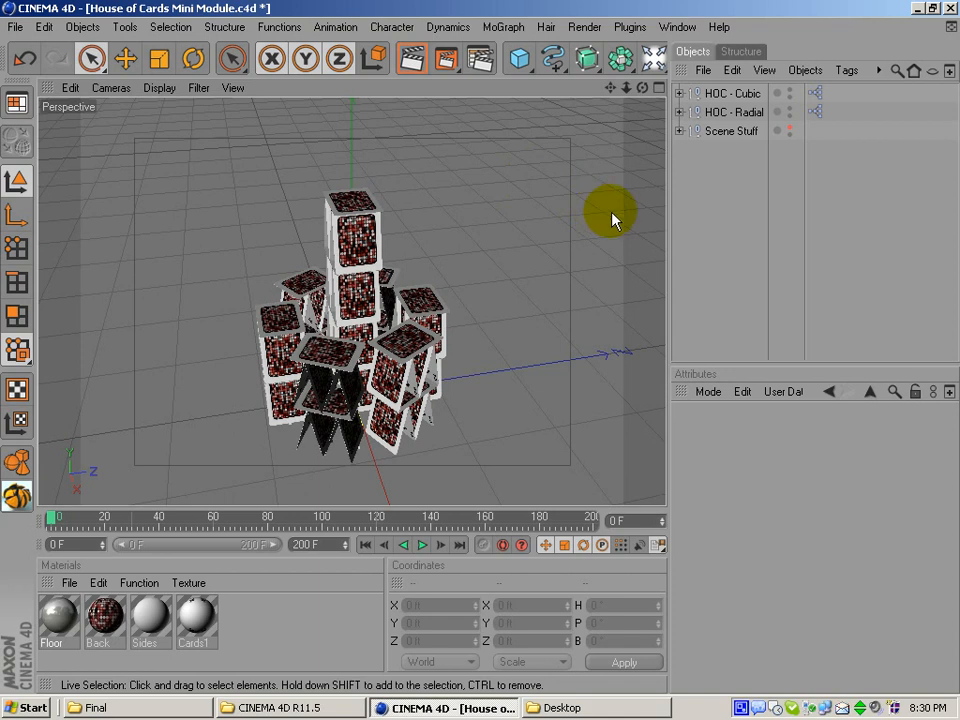
pyautogui.moveTo(480, 355)
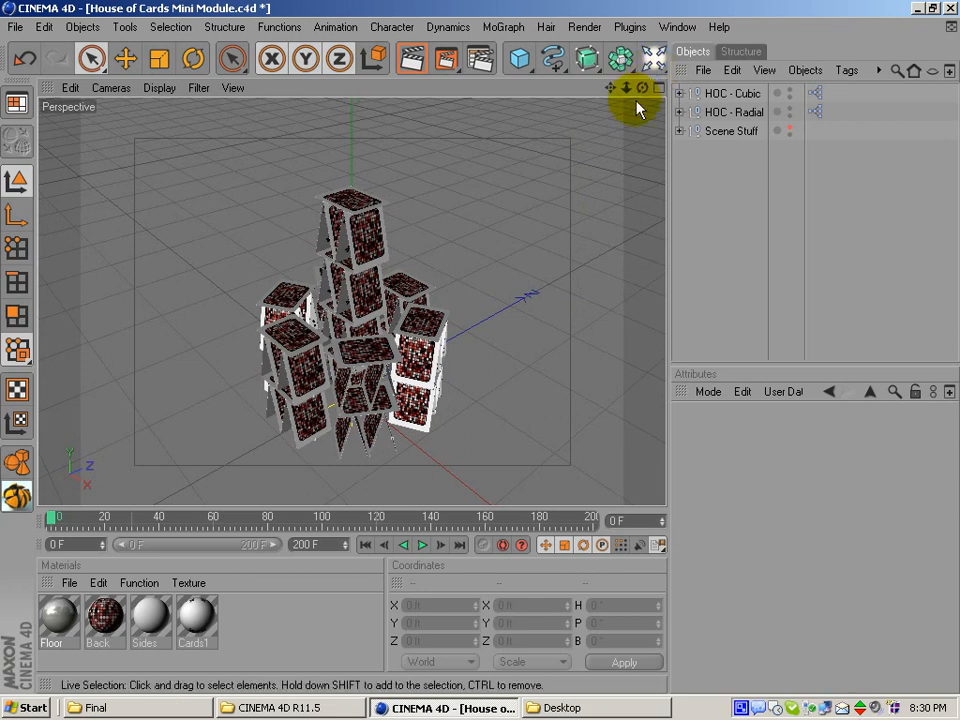
# - Select HOC - Cubic and show its User Data, a single upright 20-card stack
pyautogui.click(732, 92)
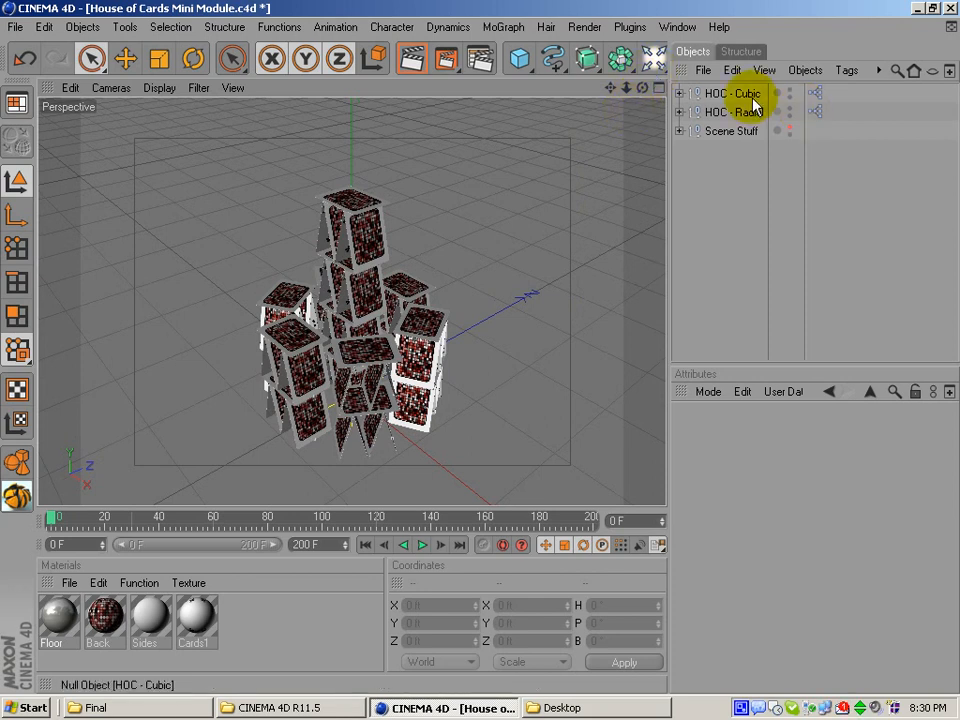
pyautogui.click(732, 112)
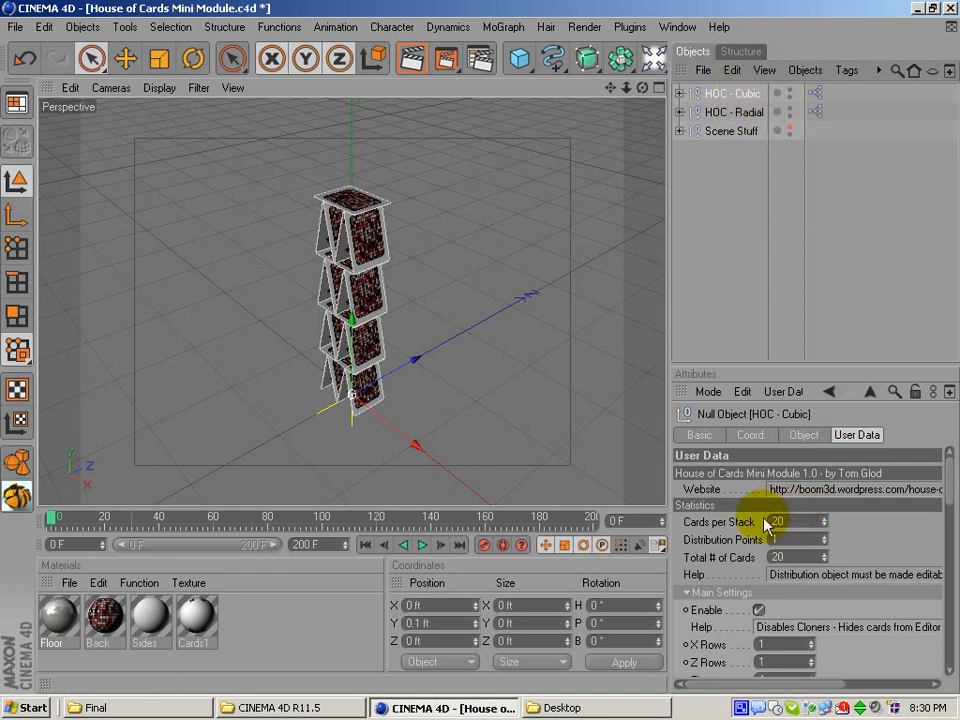
# - Set HOC - Cubic to 1 floor, 3 X rows and 4 Z rows
pyautogui.click(780, 521)
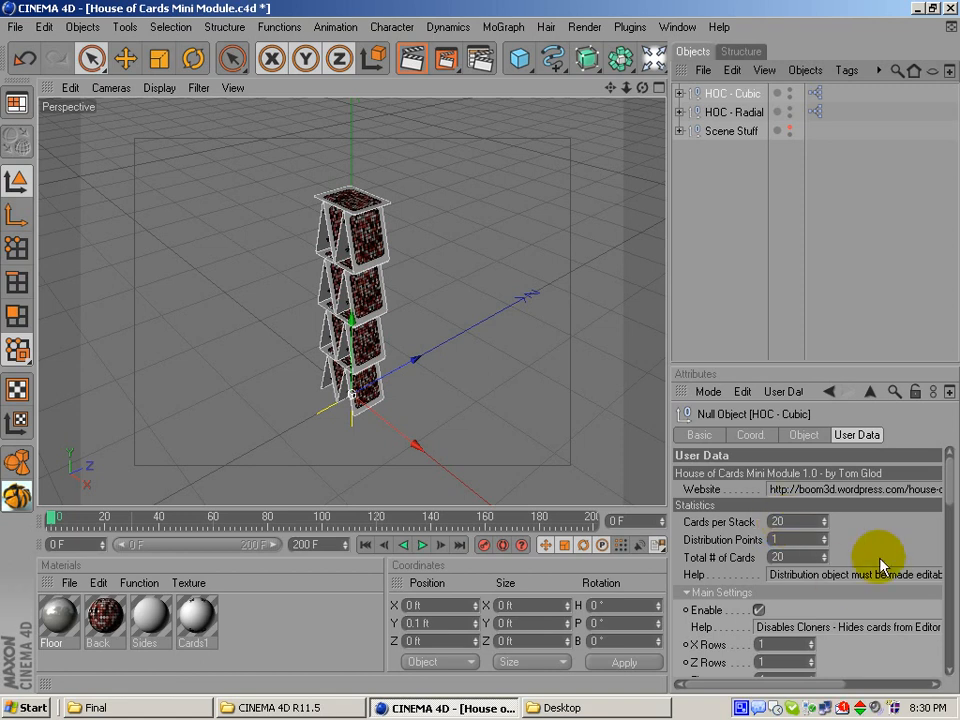
pyautogui.scroll(-3)
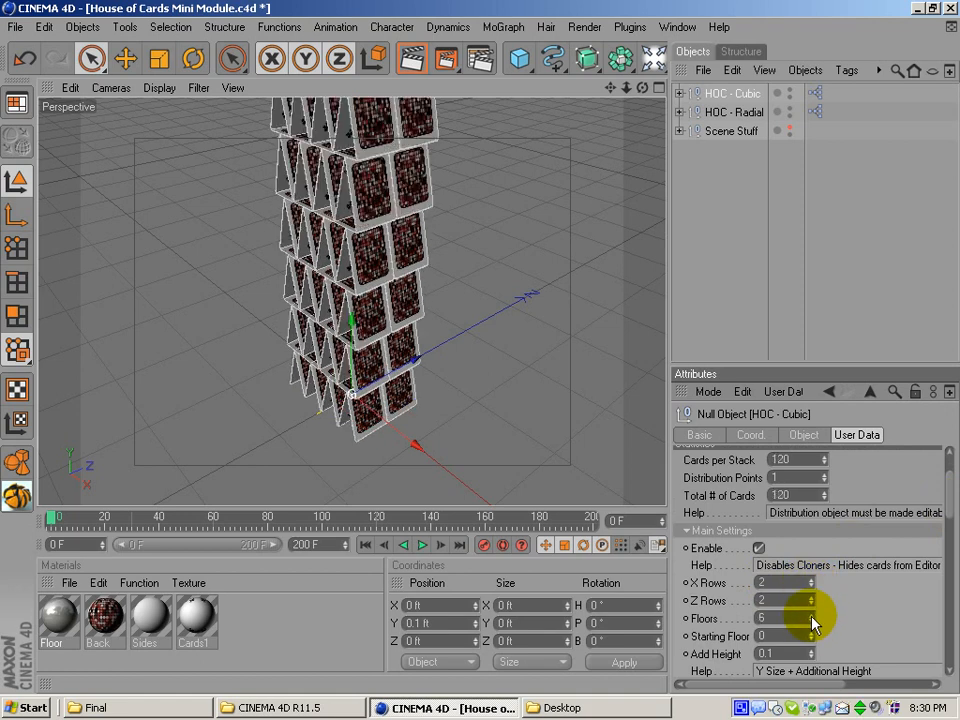
pyautogui.moveTo(810, 618); pyautogui.dragTo(810, 630)
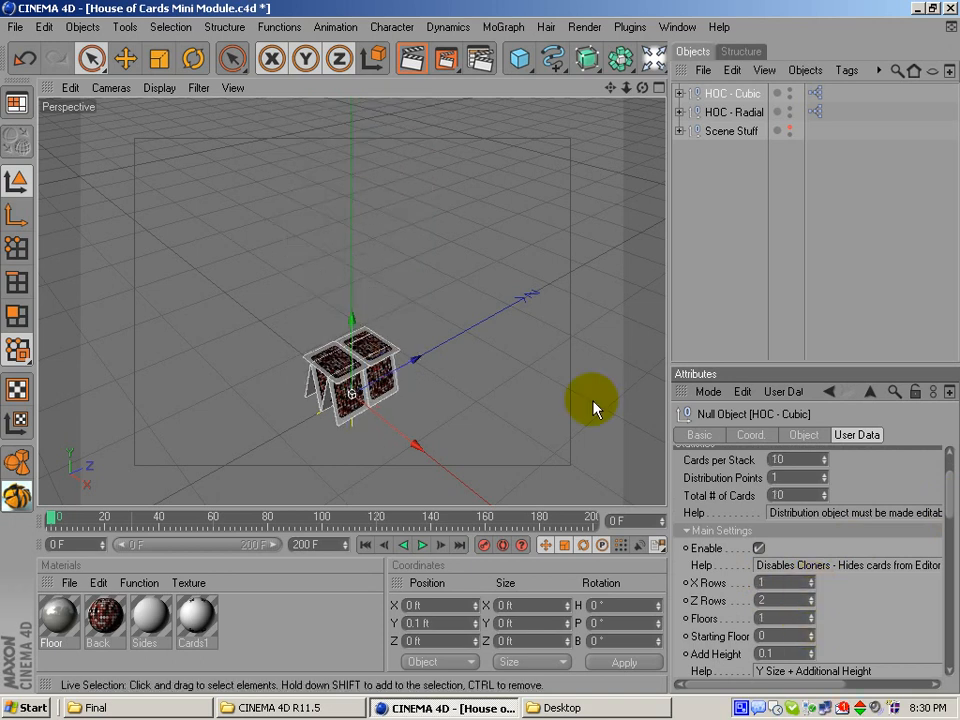
pyautogui.click(159, 88)
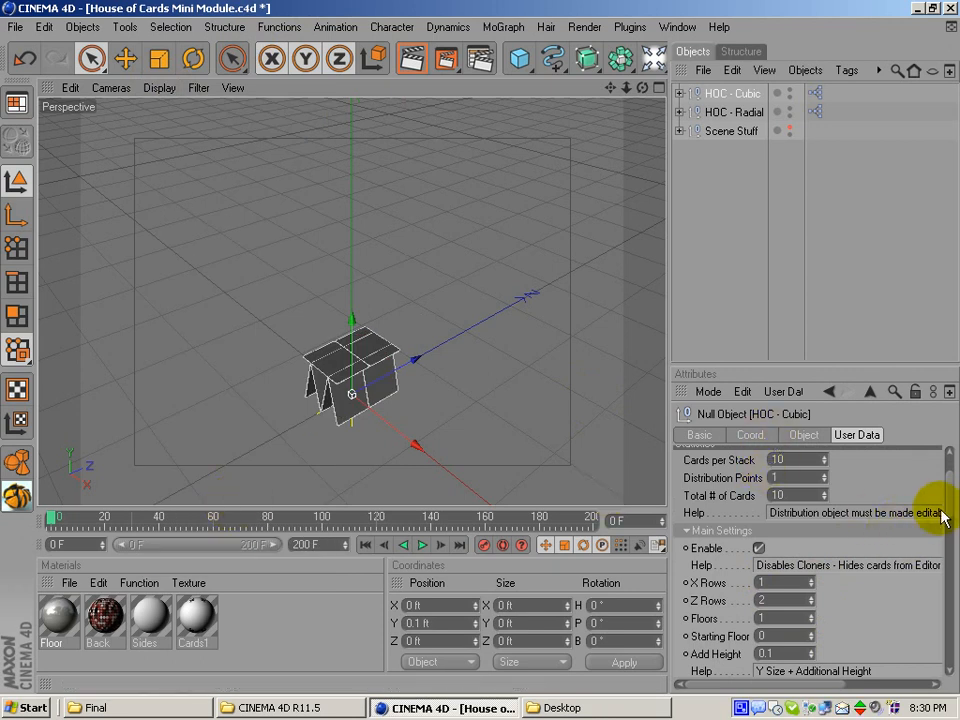
pyautogui.scroll(-3)
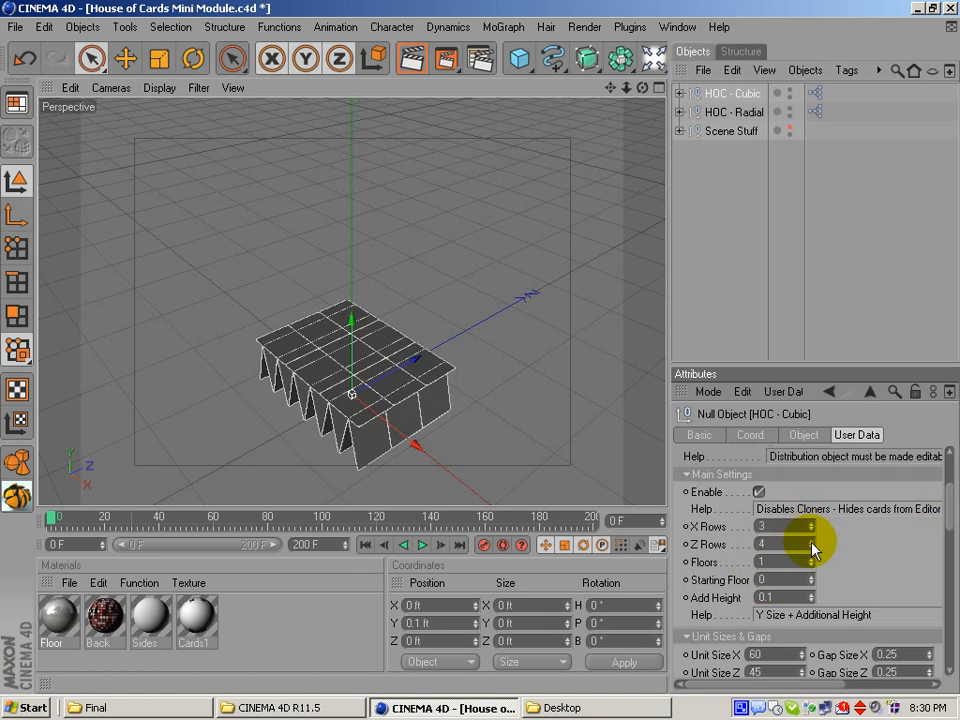
# - Raise HOC - Cubic X Rows to 4 for a 4 by 4 grid
pyautogui.click(810, 527)
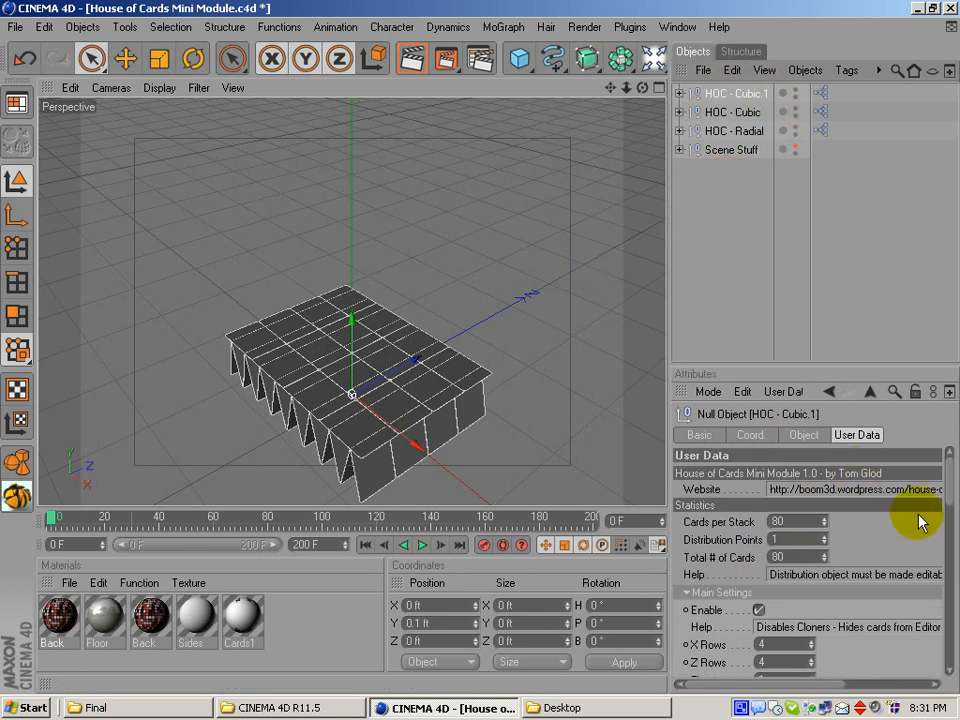
pyautogui.scroll(-3)
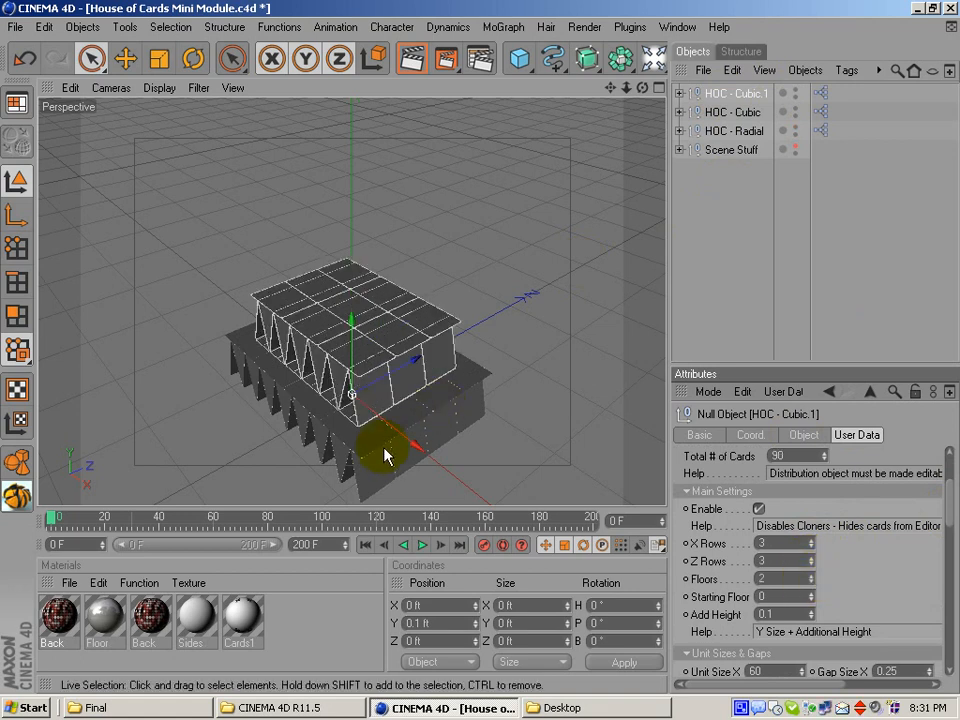
pyautogui.moveTo(382, 270)
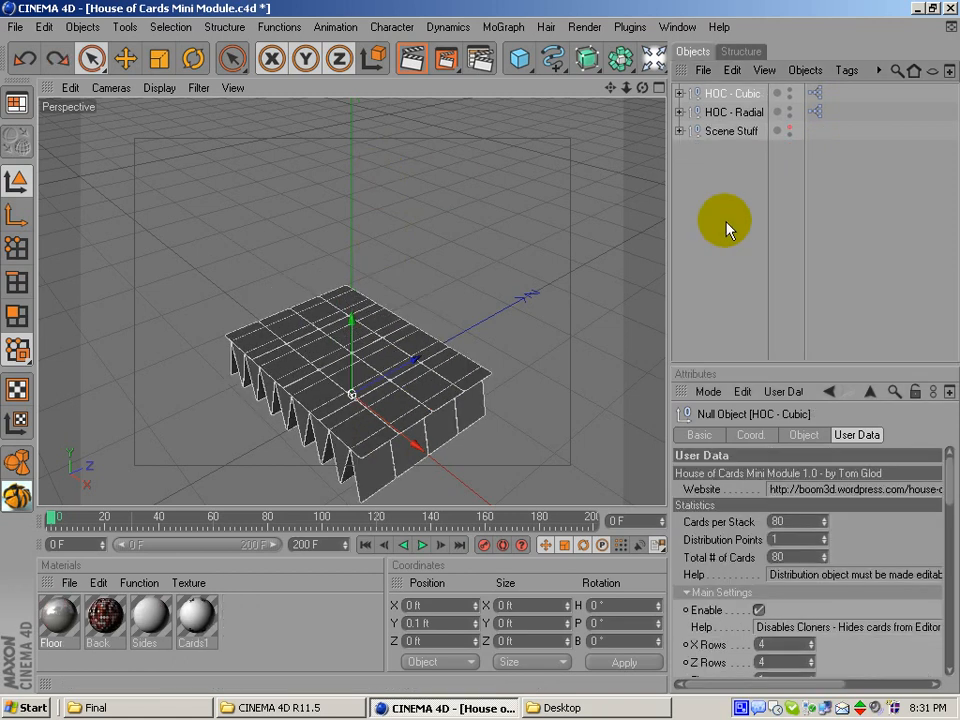
# - Raise HOC - Cubic Floors to 2, testing Gap Size Y and resetting it to 0.25
pyautogui.click(725, 93)
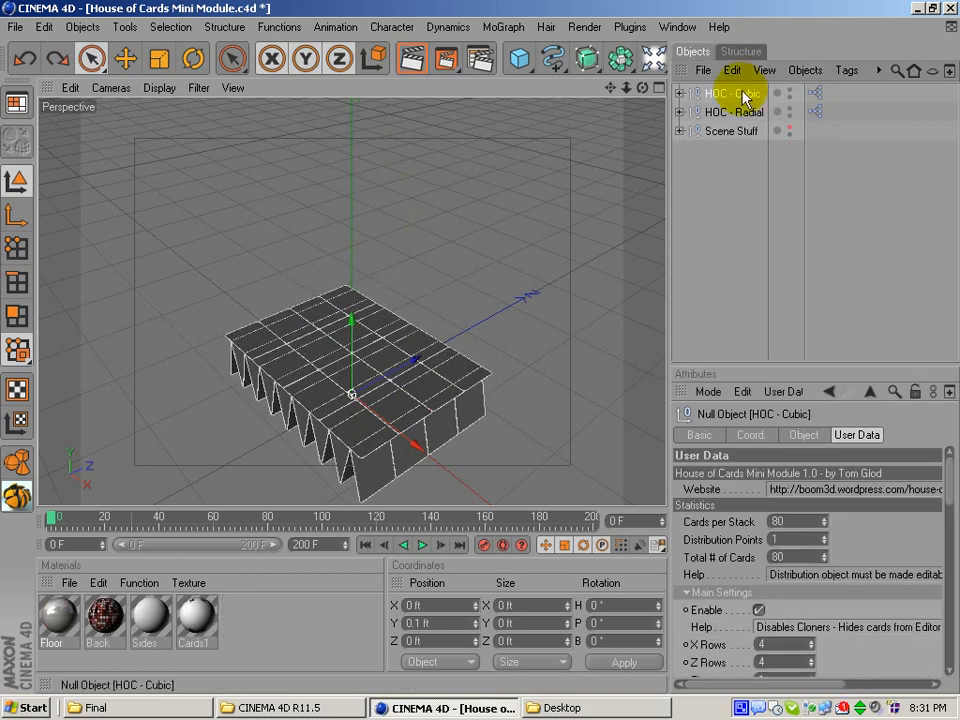
pyautogui.click(730, 93)
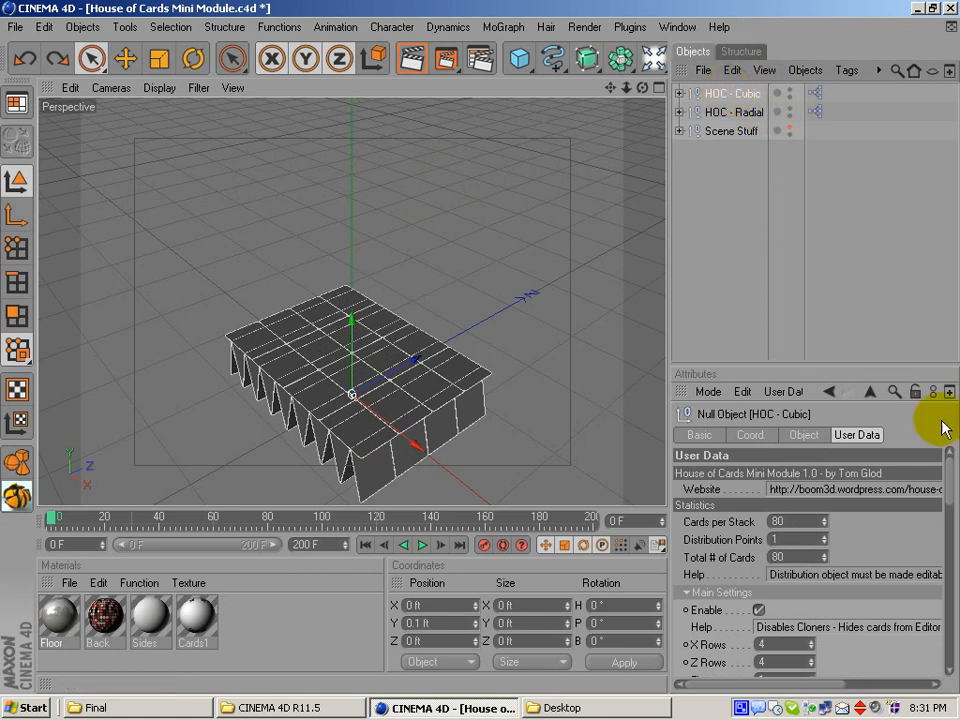
pyautogui.scroll(-3)
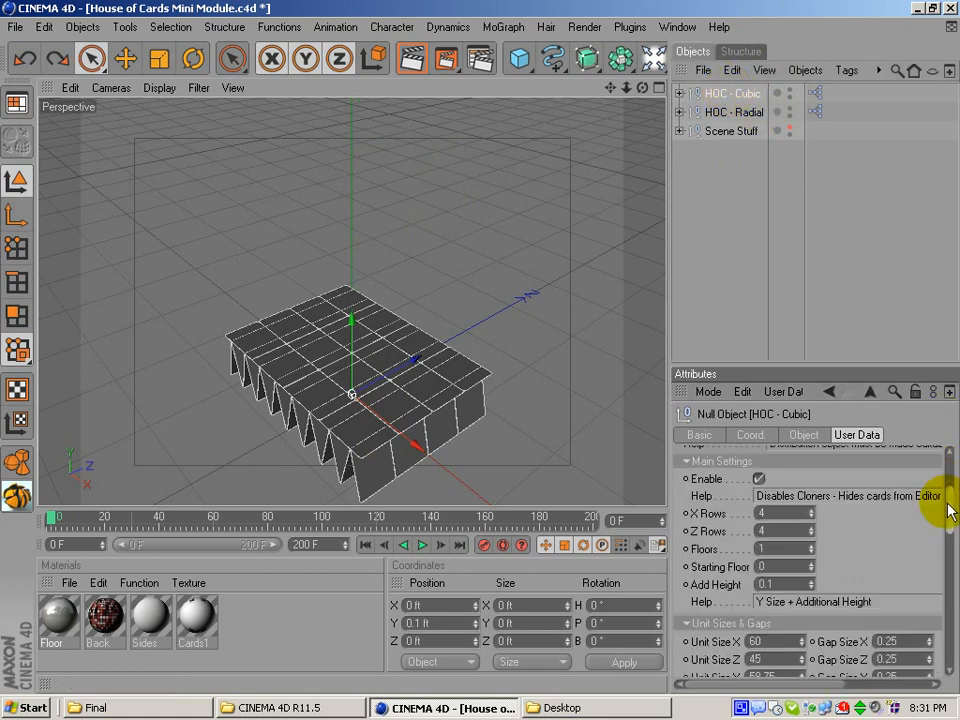
pyautogui.scroll(-3)
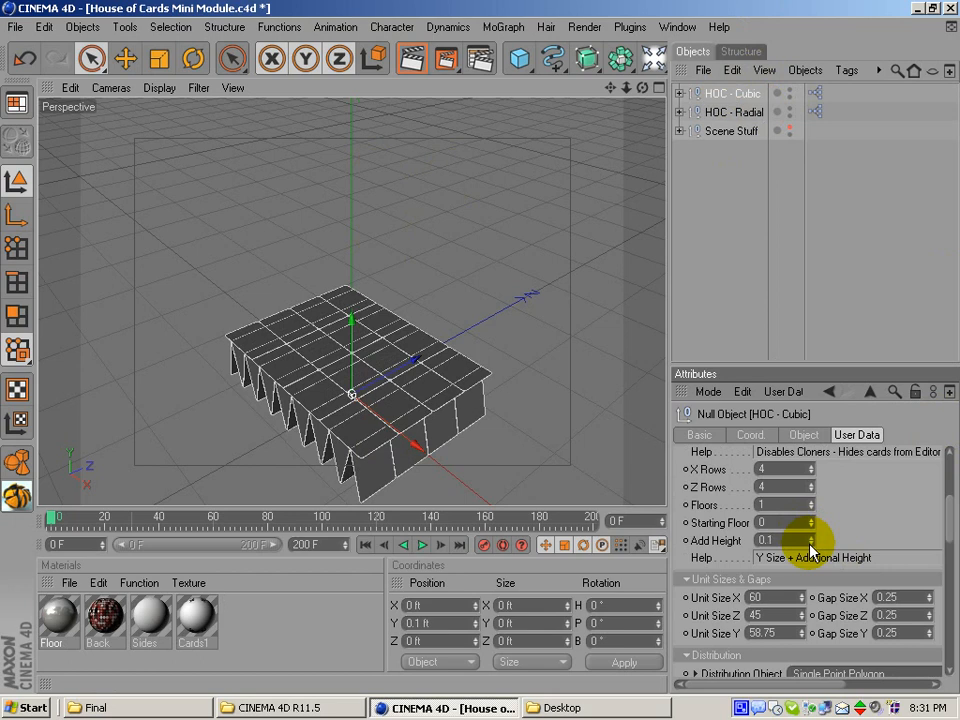
pyautogui.click(780, 540)
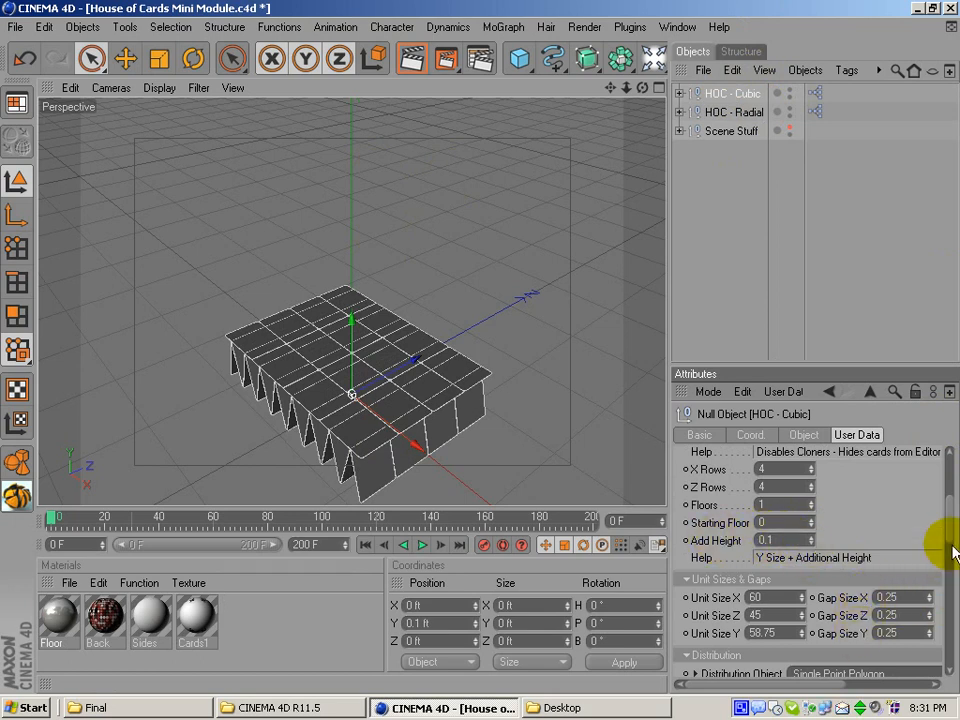
pyautogui.scroll(-3)
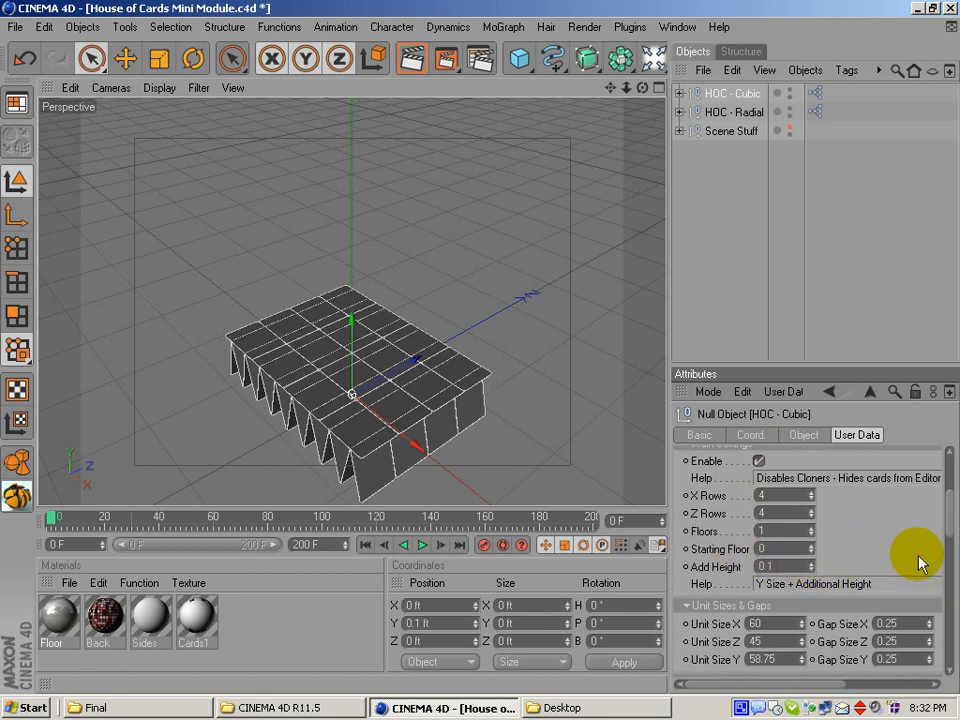
pyautogui.scroll(-3)
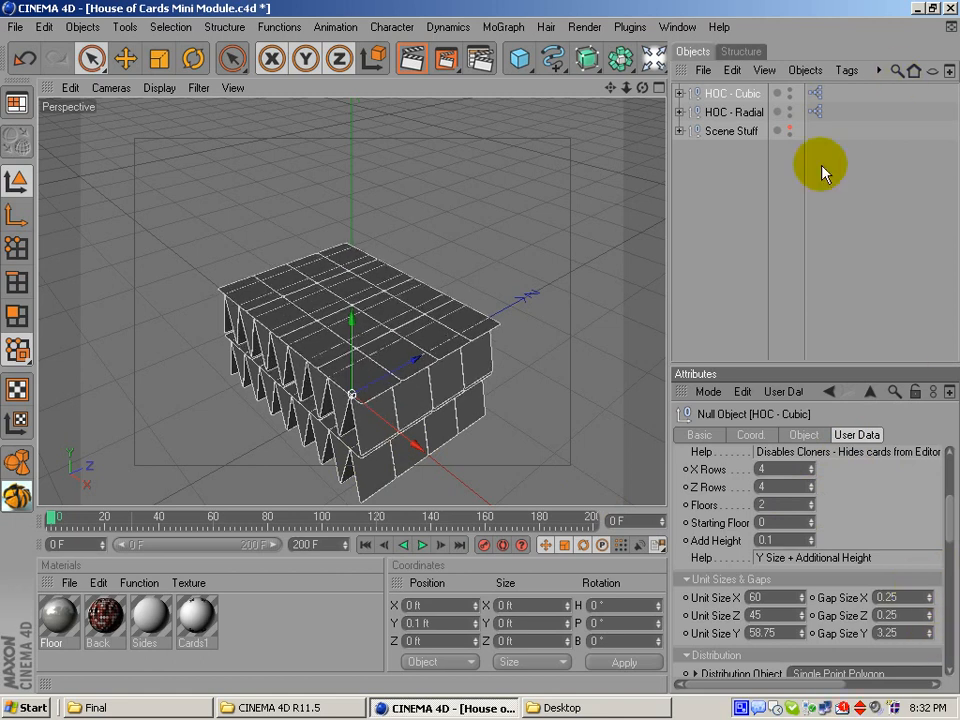
pyautogui.moveTo(890, 633); pyautogui.dragTo(920, 633)
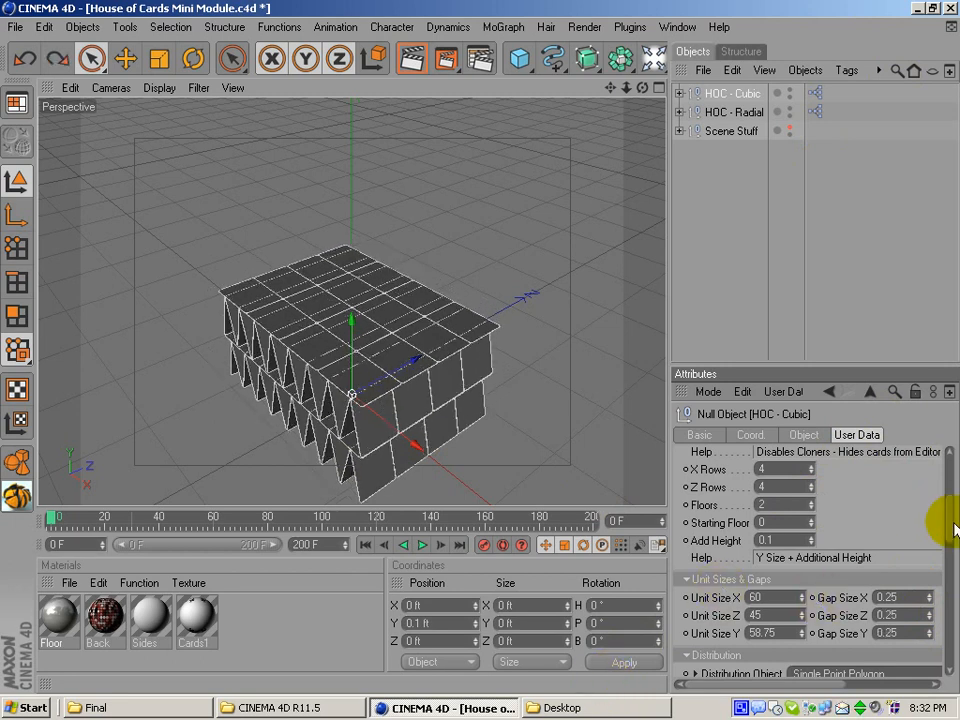
pyautogui.scroll(-3)
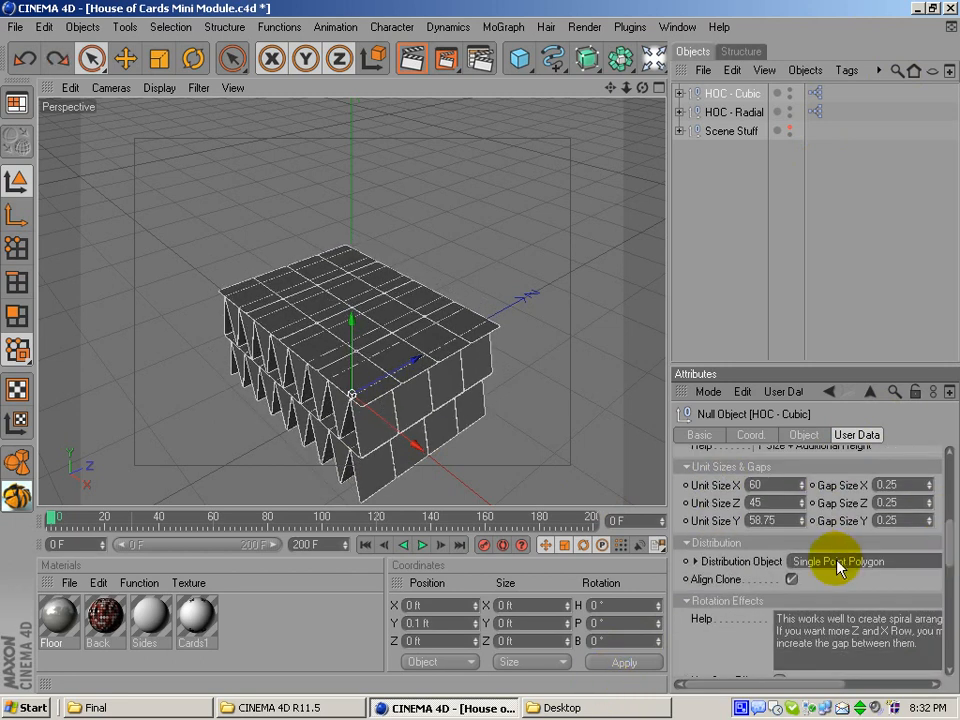
pyautogui.moveTo(733, 573)
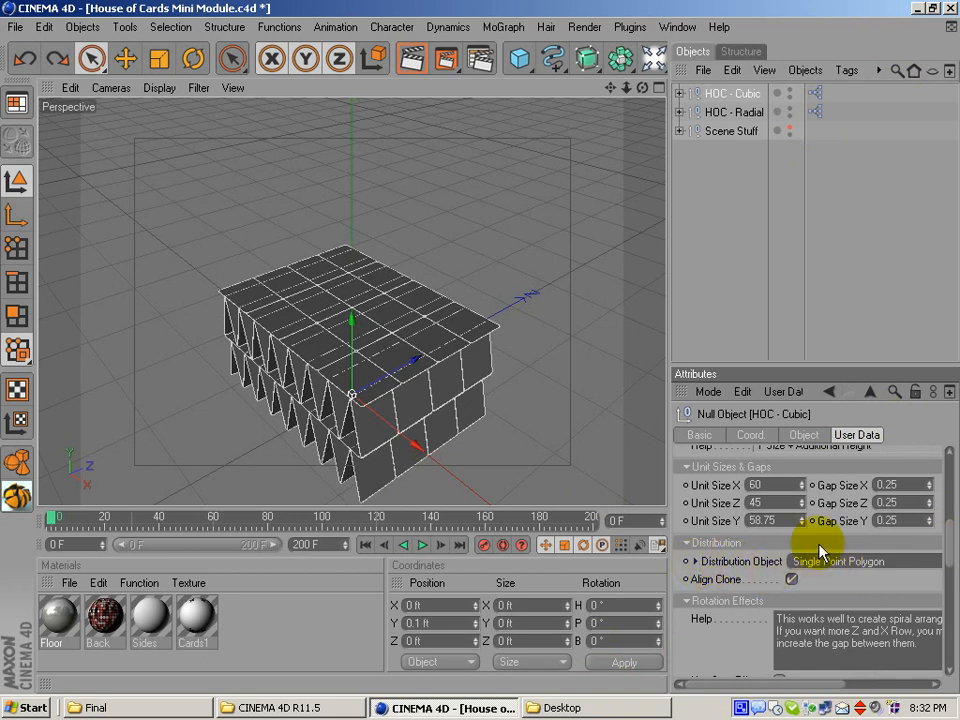
pyautogui.moveTo(852, 570)
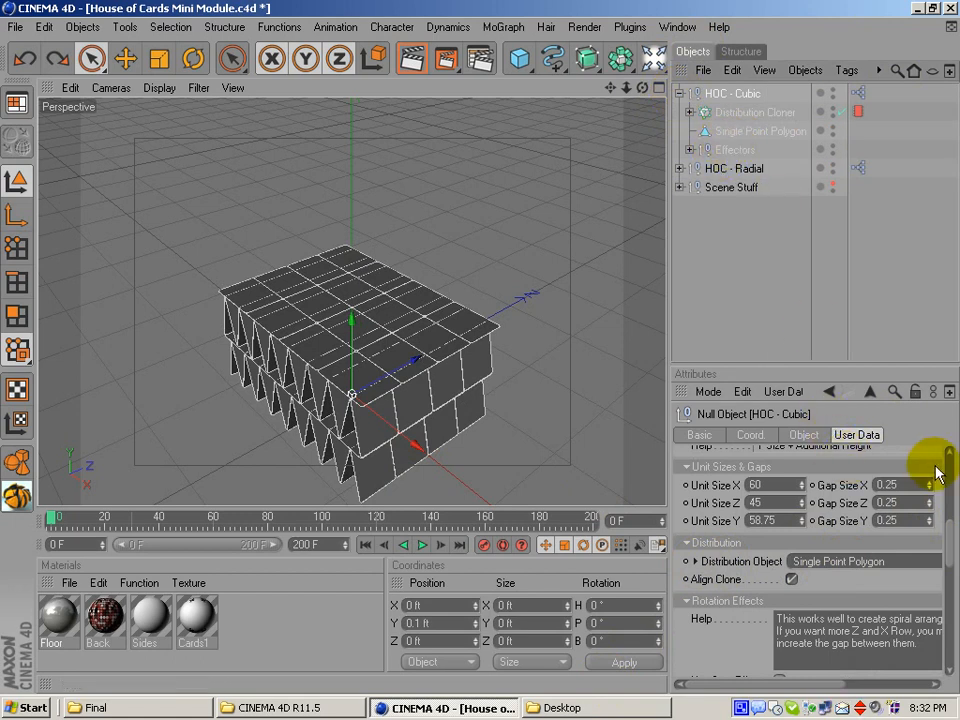
pyautogui.click(733, 93)
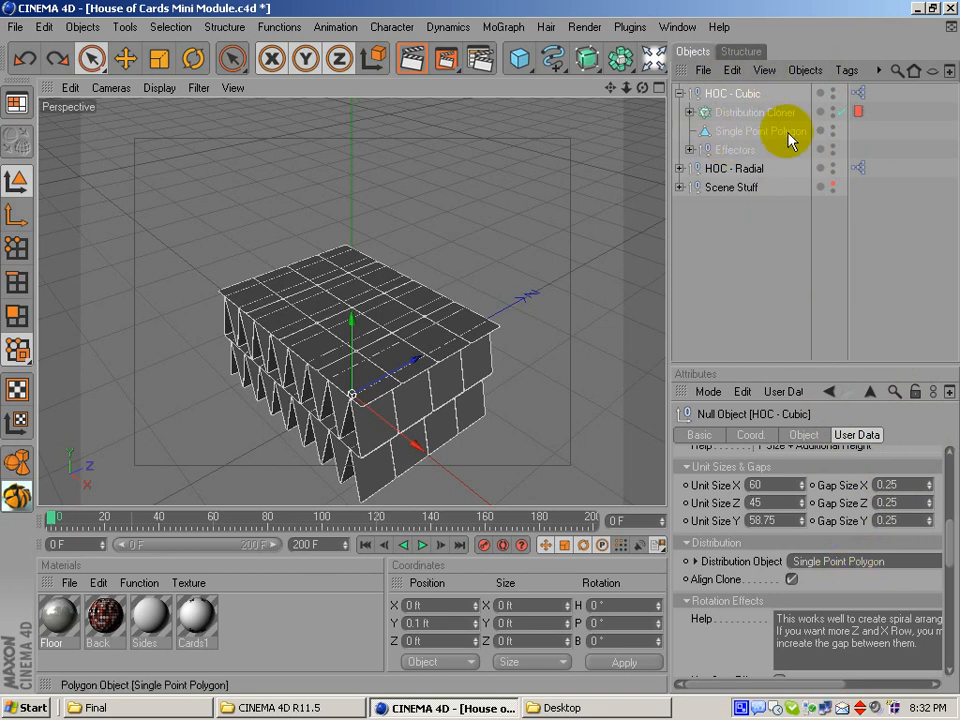
pyautogui.moveTo(785, 137)
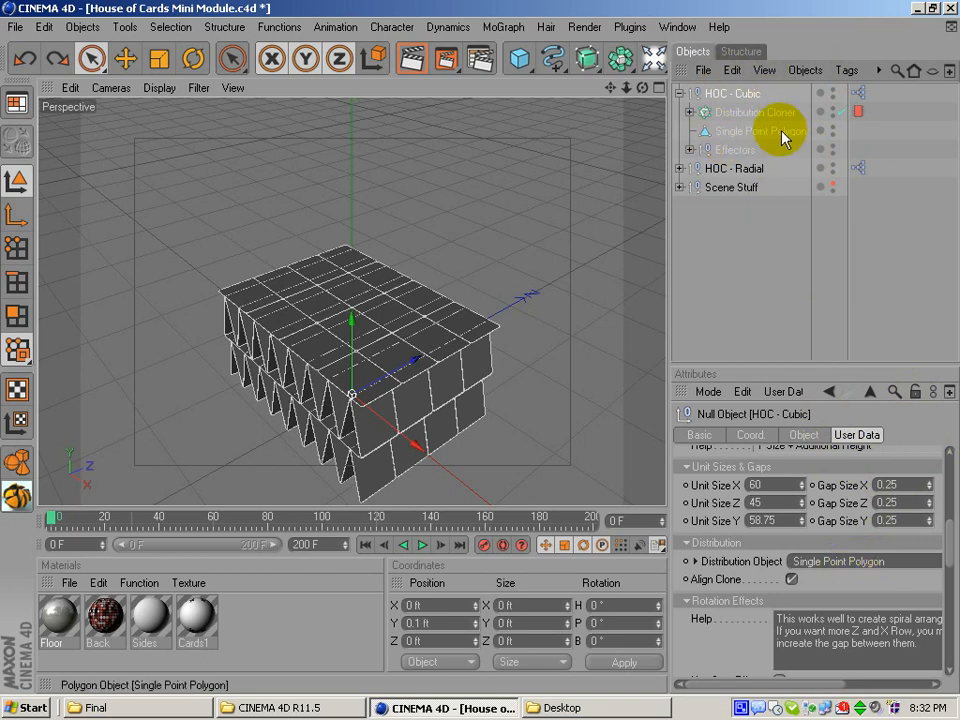
pyautogui.click(762, 131)
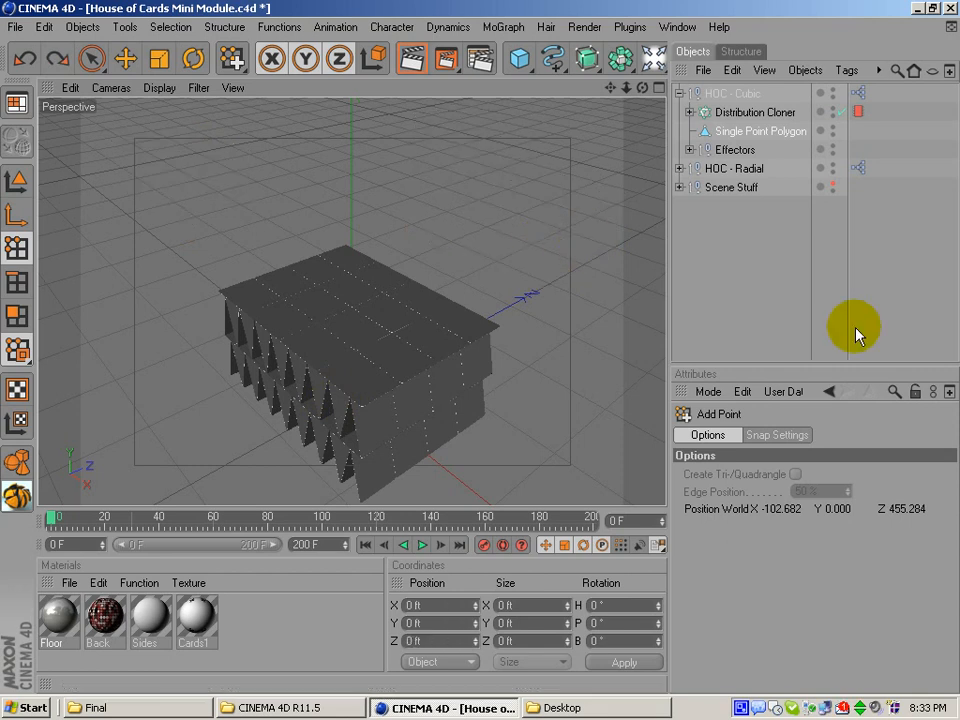
pyautogui.click(92, 58)
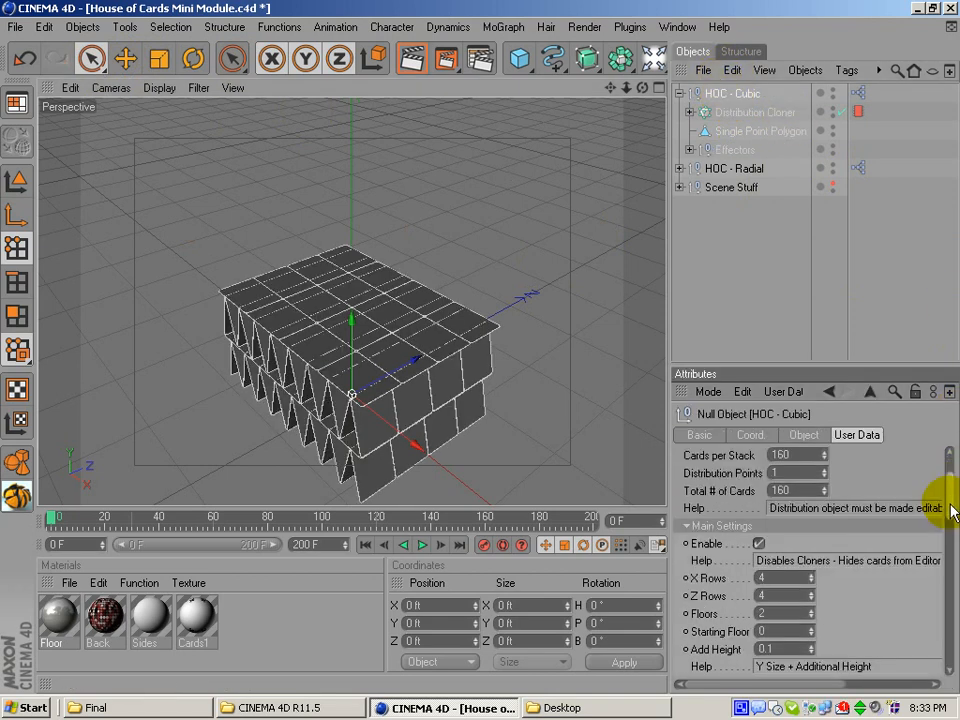
# - Set HOC - Cubic X Rows and Z Rows to 1
pyautogui.click(765, 131)
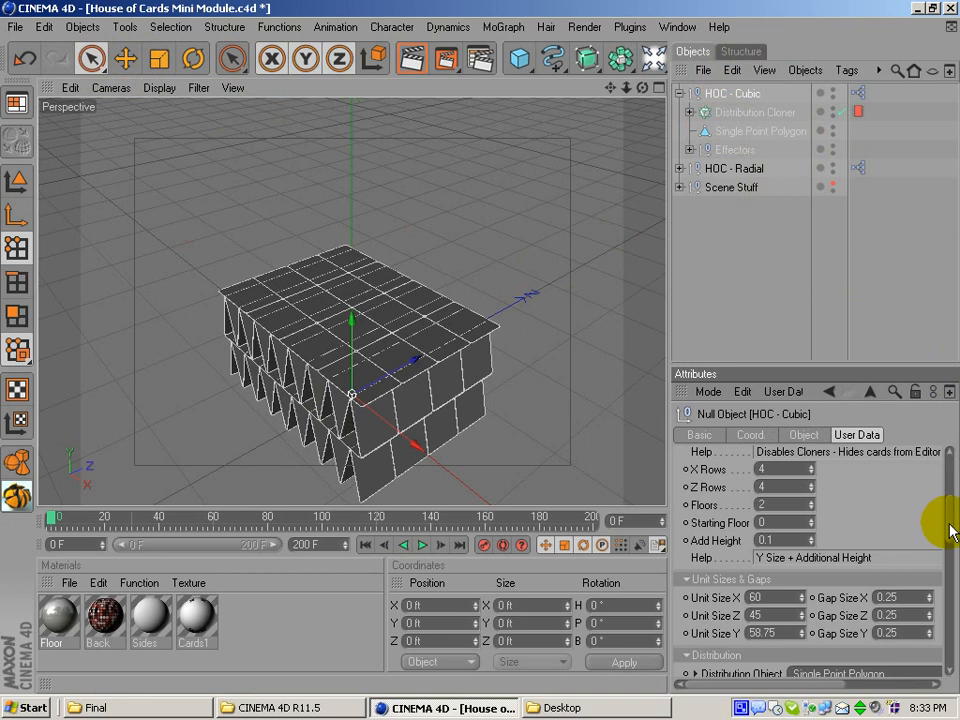
pyautogui.scroll(-3)
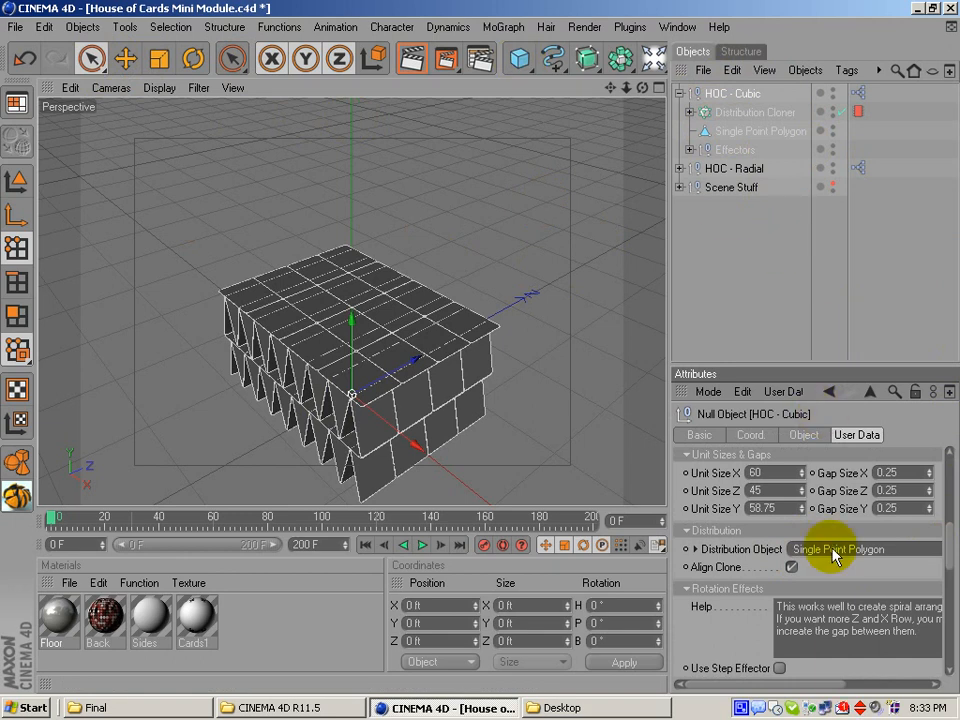
pyautogui.click(762, 131)
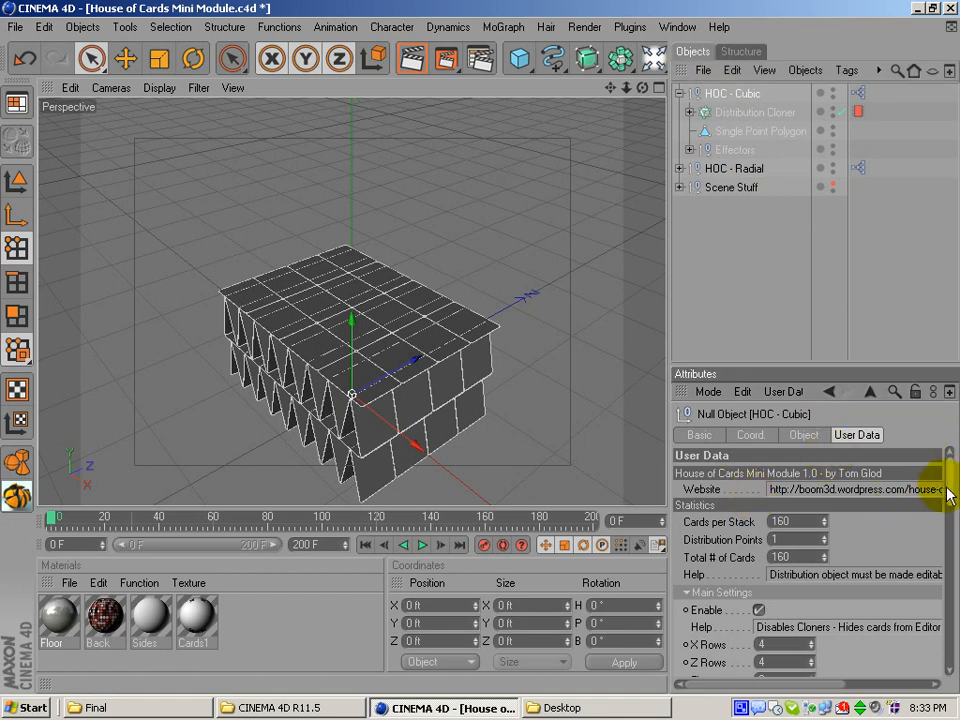
pyautogui.scroll(-3)
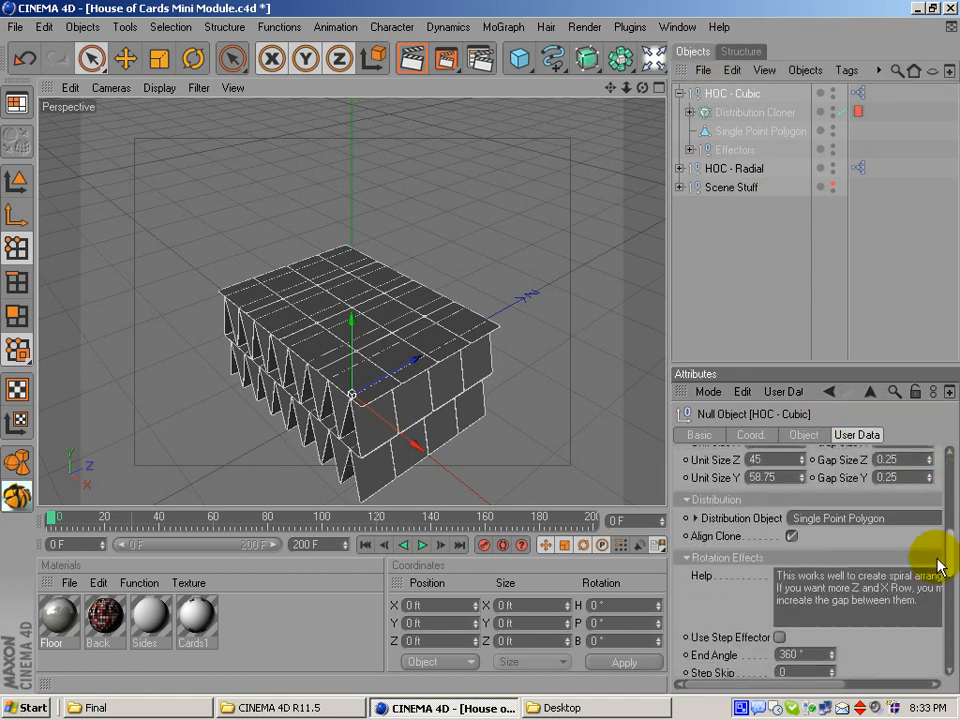
pyautogui.scroll(-3)
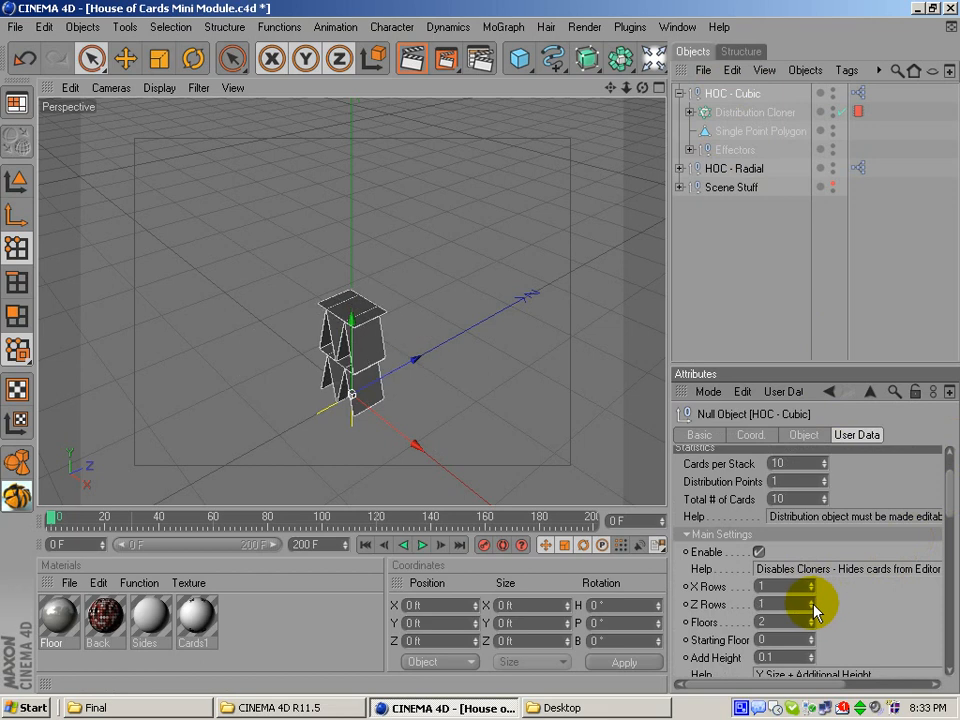
# - Raise Floors to 12 and enable Use Step Effector for a twisting tower
pyautogui.moveTo(810, 622); pyautogui.dragTo(810, 600)
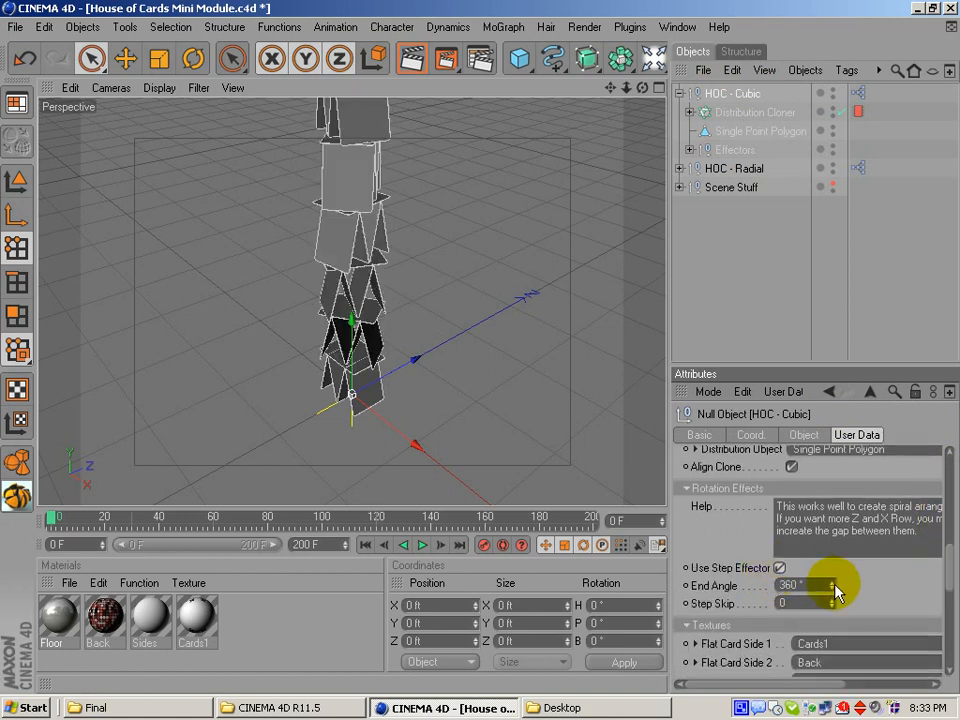
pyautogui.moveTo(820, 585); pyautogui.dragTo(838, 585)
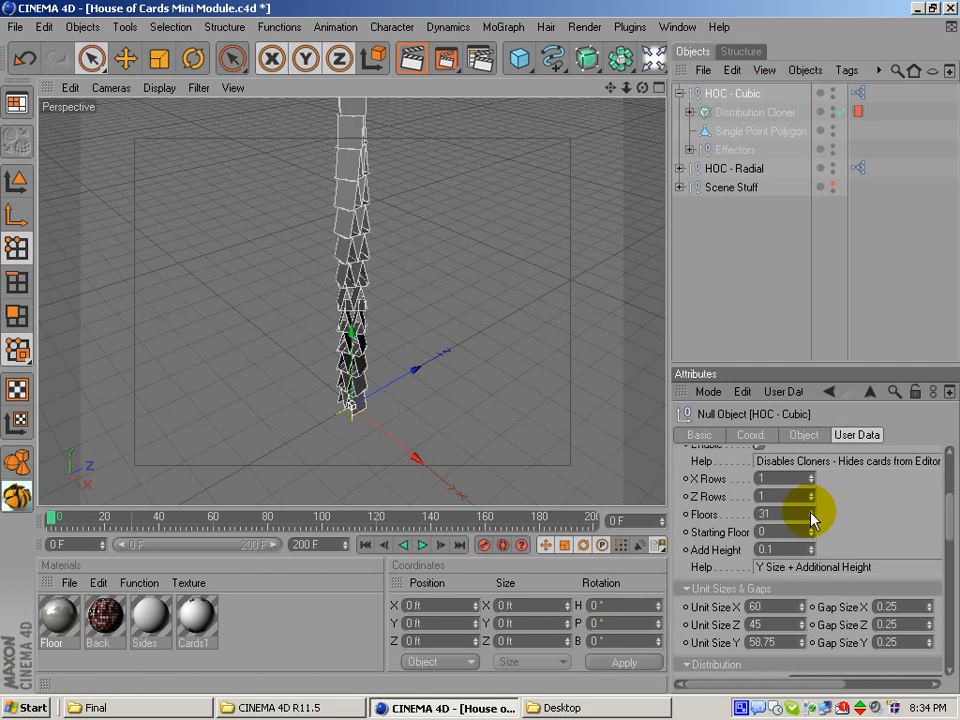
pyautogui.write('3')
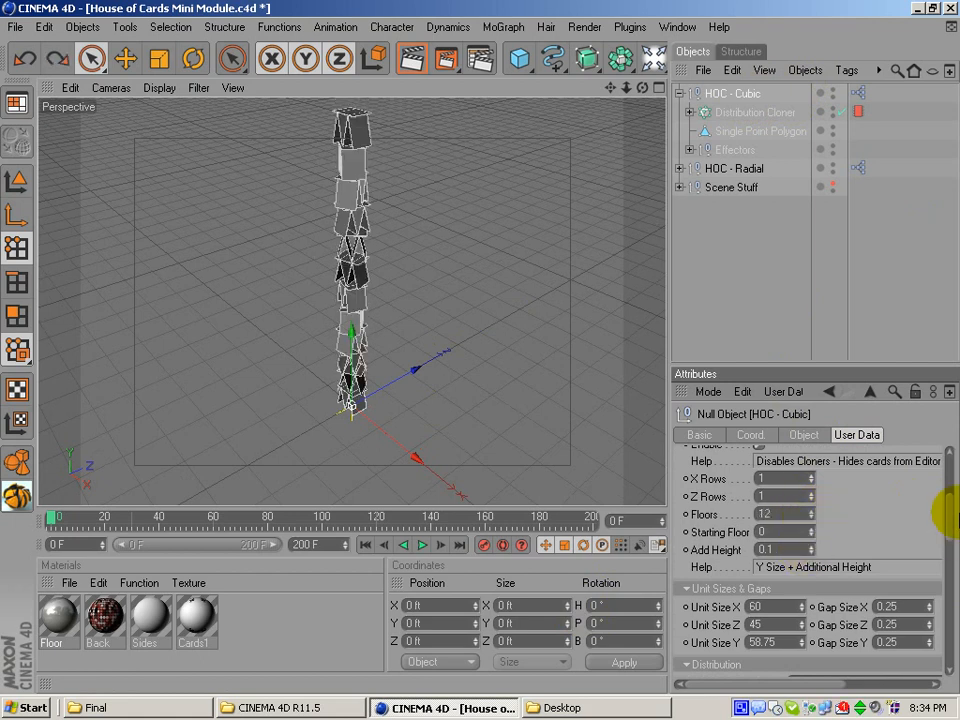
pyautogui.scroll(-3)
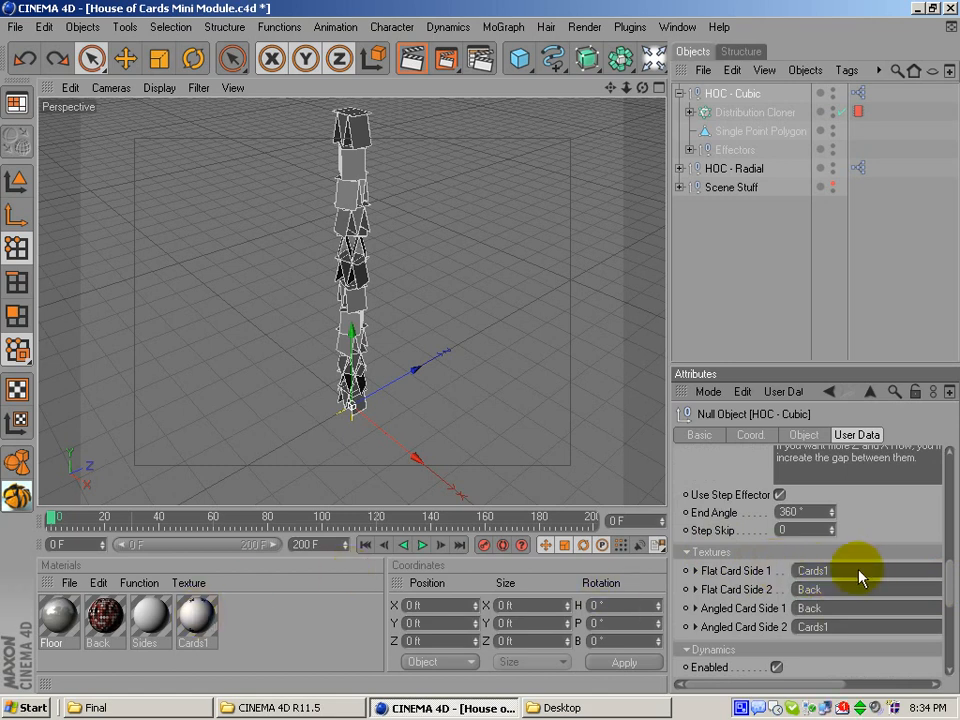
pyautogui.click(193, 615)
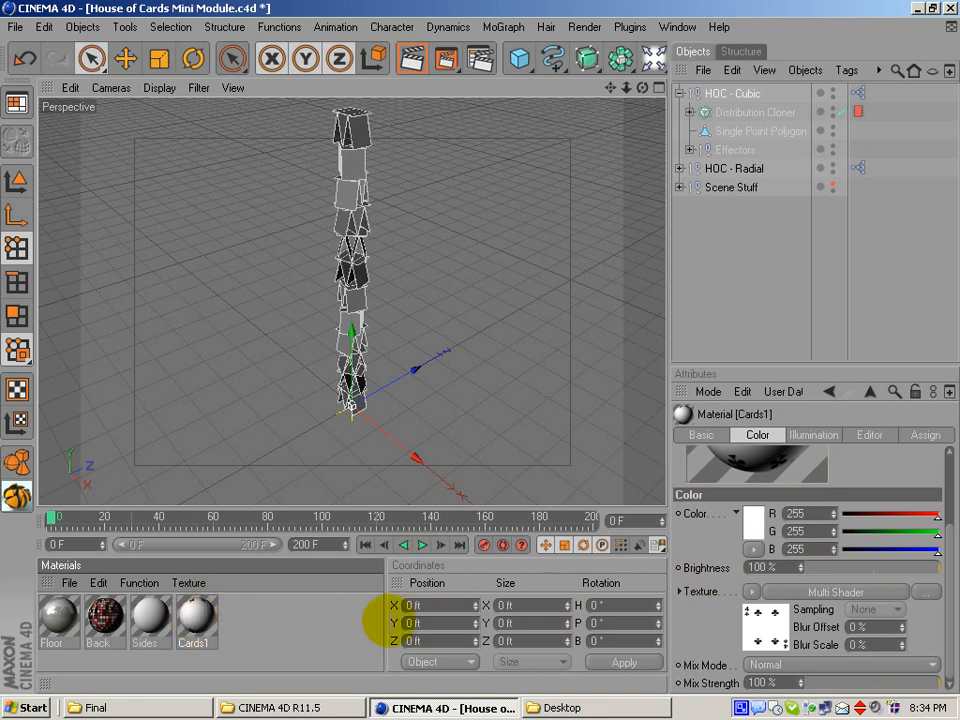
pyautogui.click(733, 93)
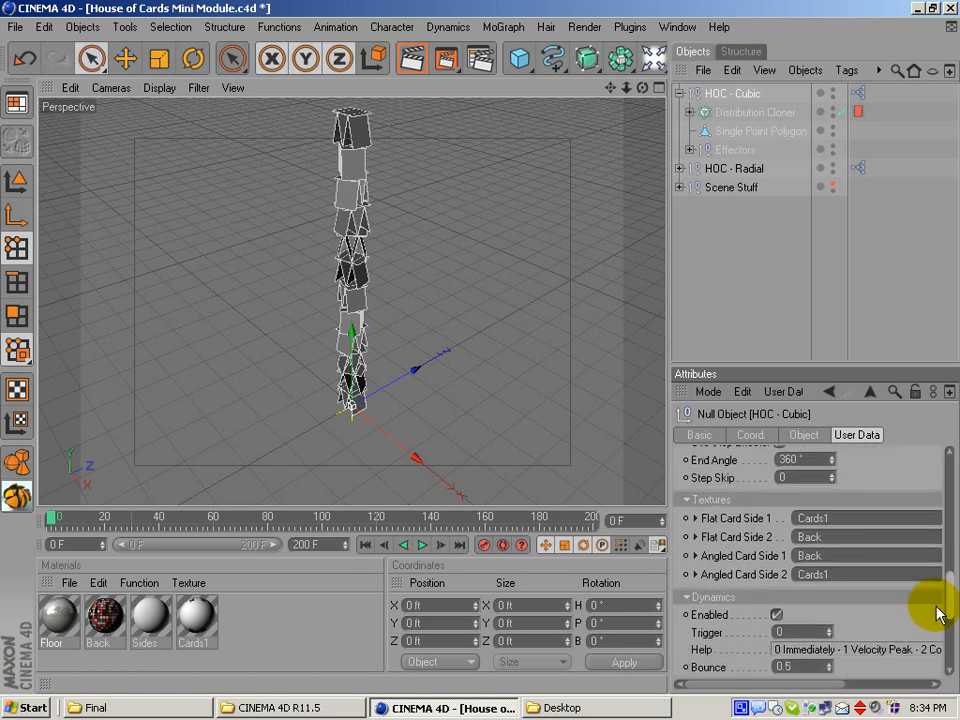
pyautogui.scroll(-3)
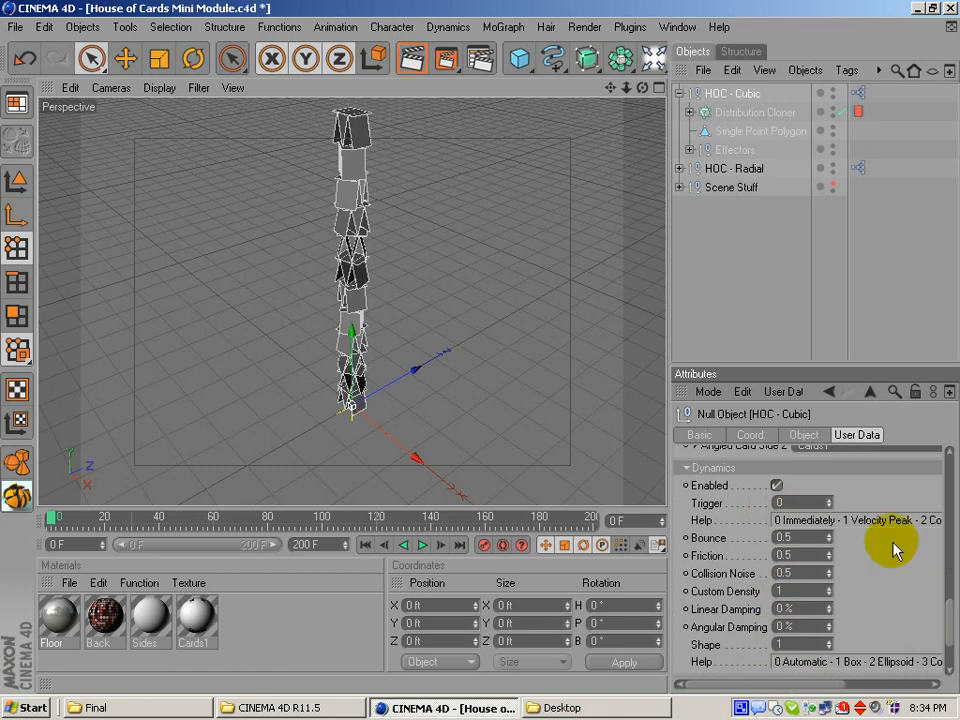
pyautogui.moveTo(878, 505)
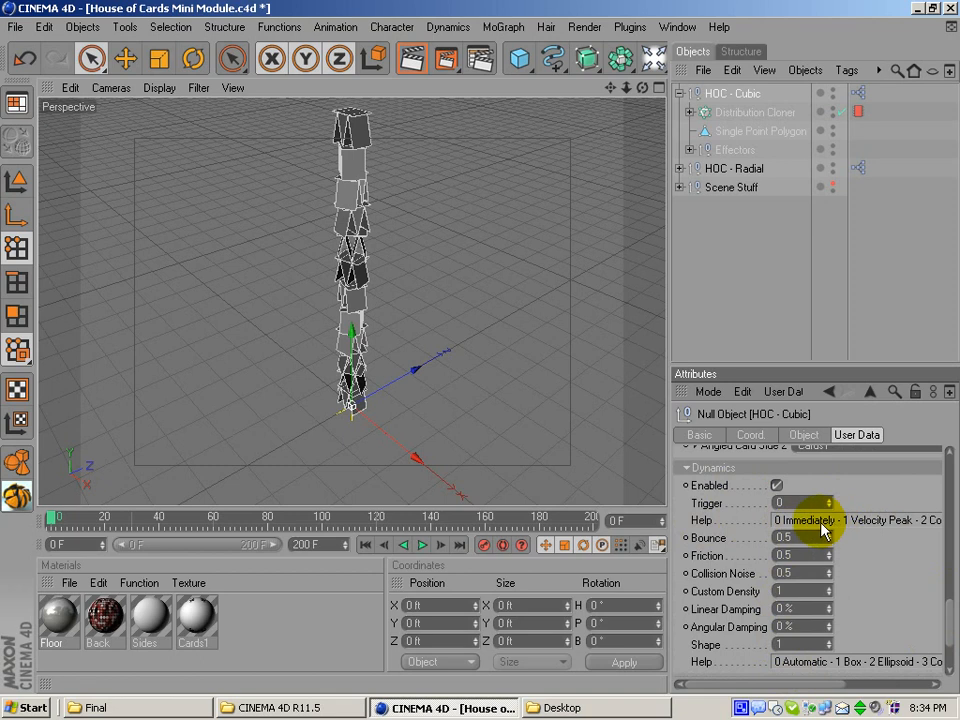
pyautogui.click(800, 503)
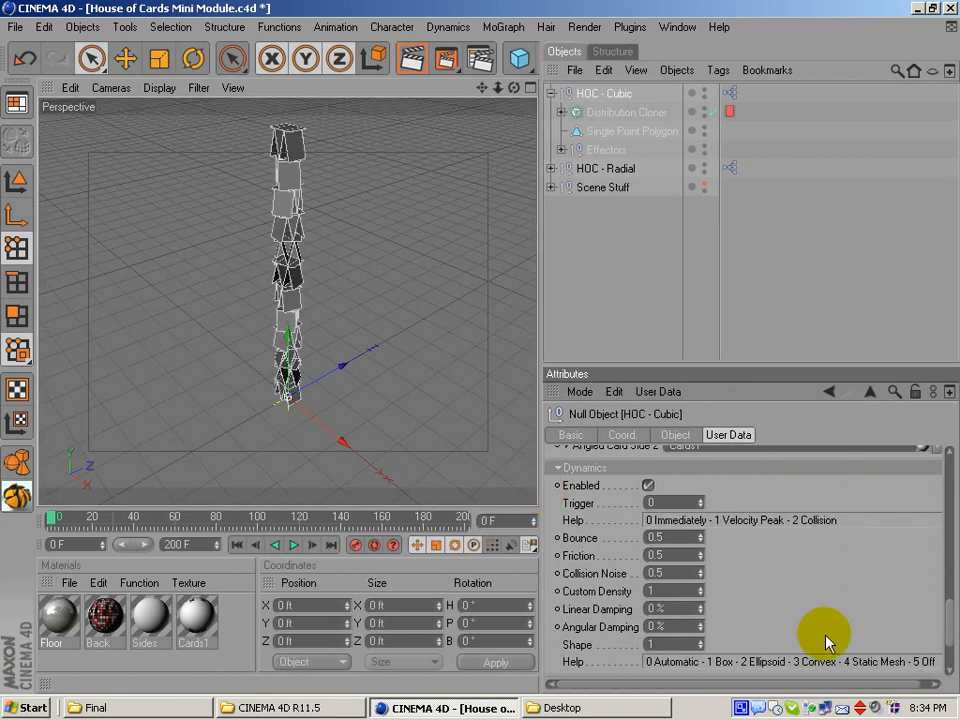
pyautogui.moveTo(600, 350)
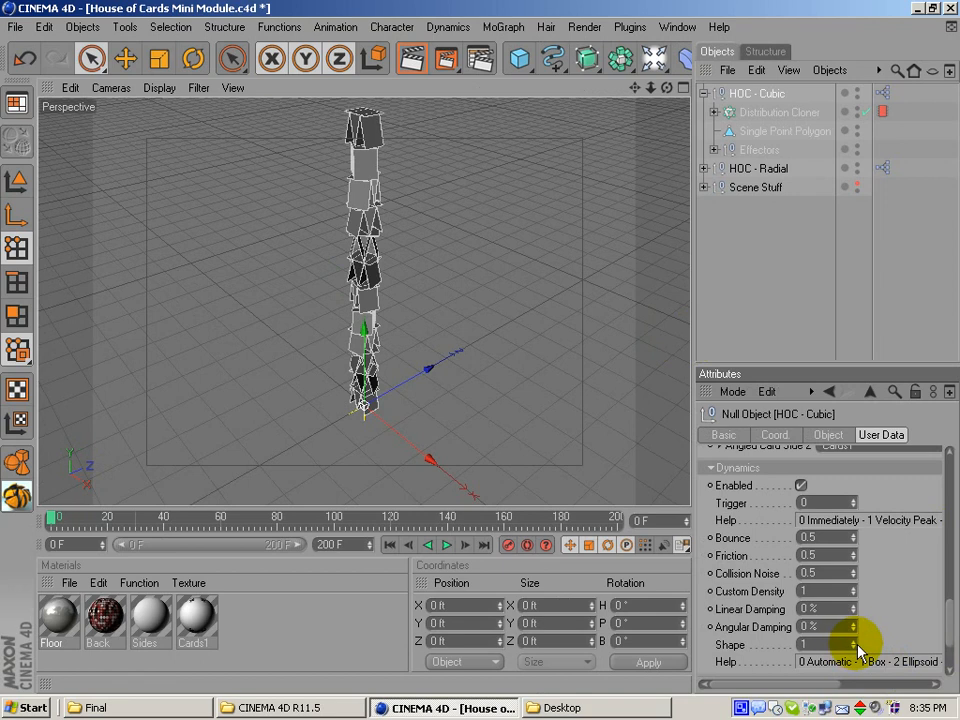
pyautogui.moveTo(705, 480)
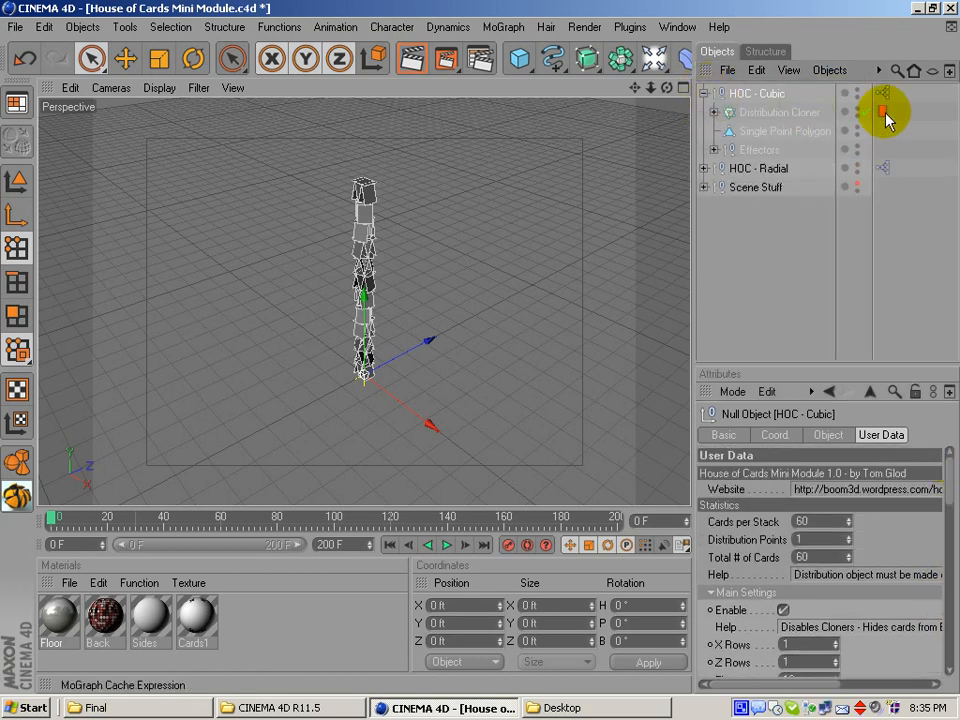
# - Bake the Distribution Cloner's MoGraph Cache tag
pyautogui.click(882, 110)
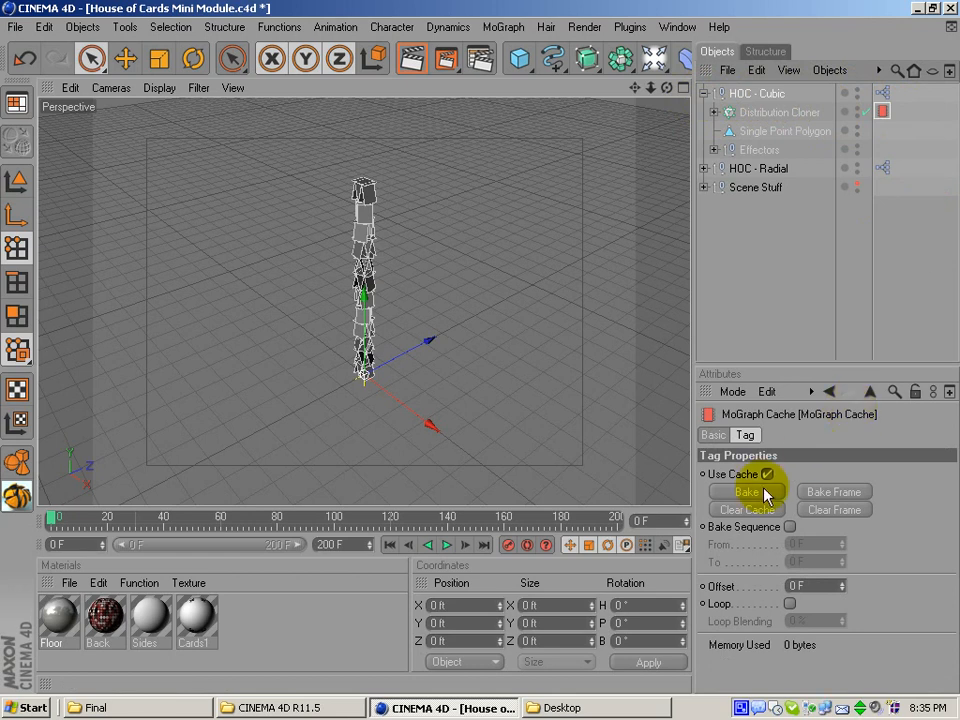
pyautogui.click(747, 491)
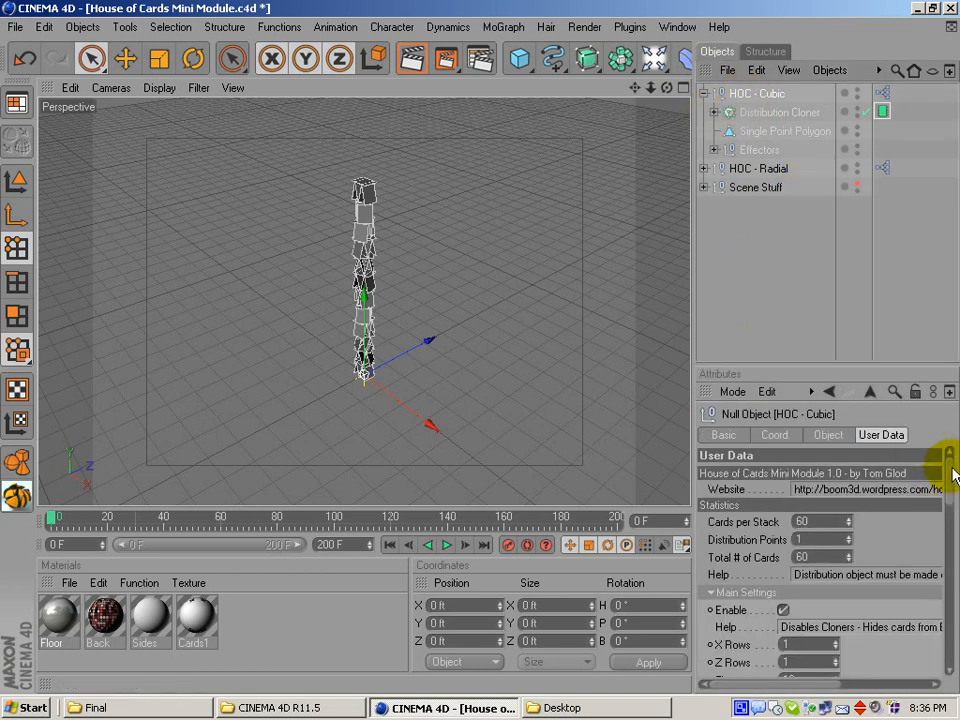
# - Uncheck Dynamics Enabled in the HOC - Cubic User Data
pyautogui.scroll(-3)
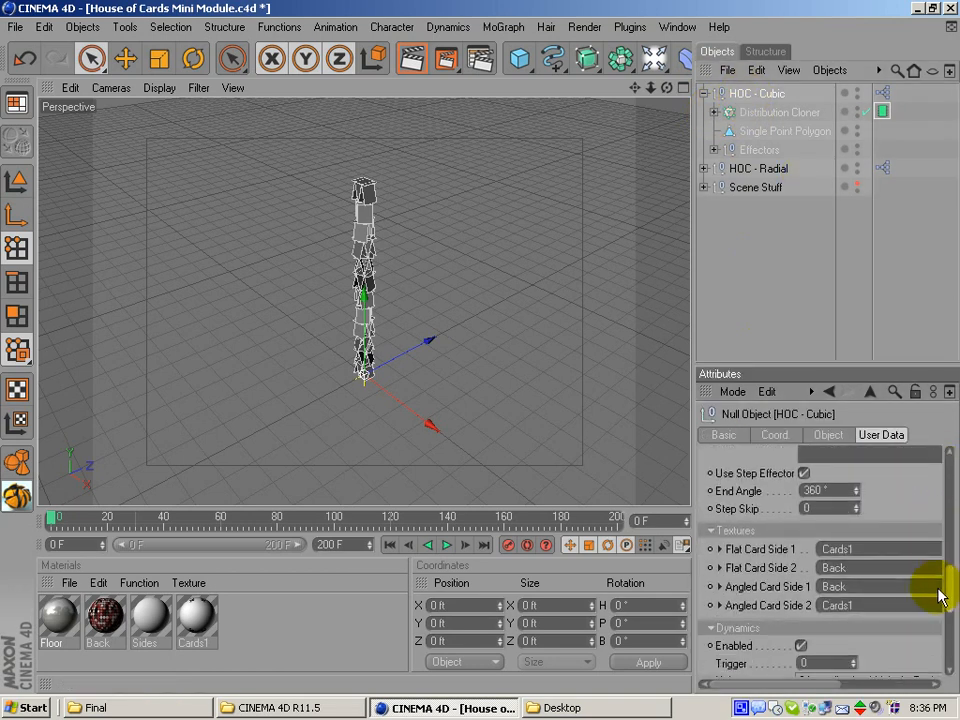
pyautogui.scroll(-3)
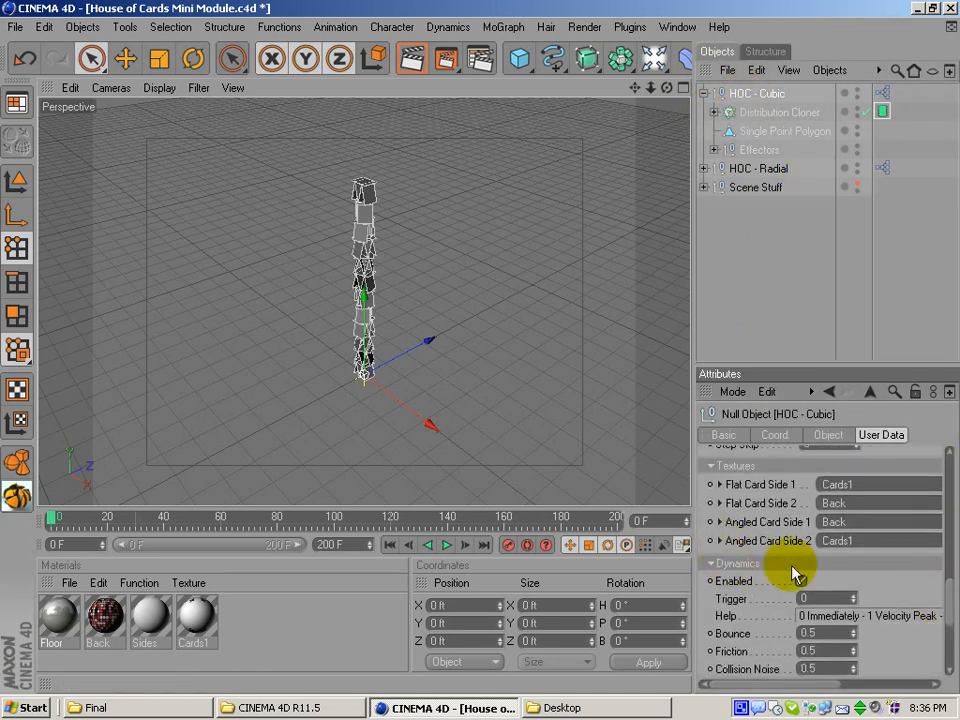
pyautogui.click(800, 580)
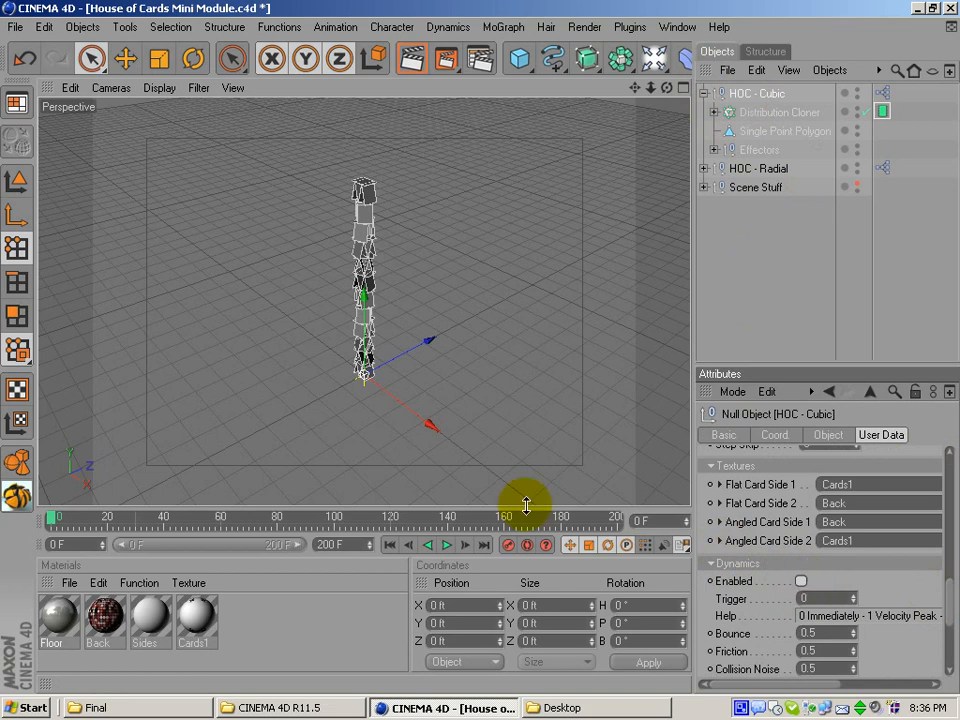
# - Play the cached tower collapse, then return to the first frame
pyautogui.click(446, 544)
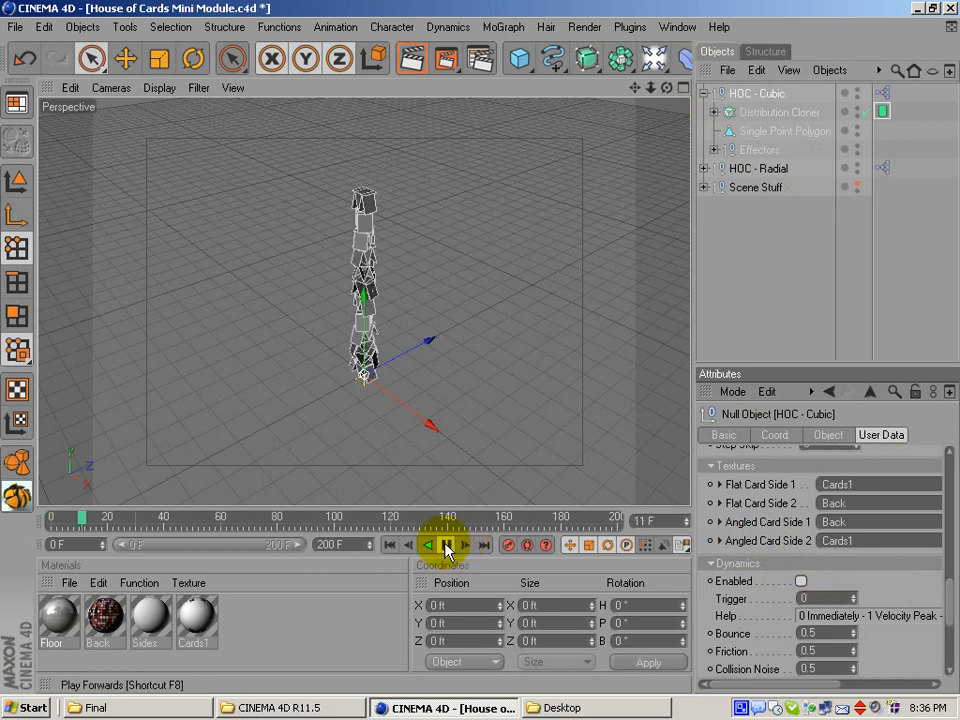
pyautogui.click(446, 544)
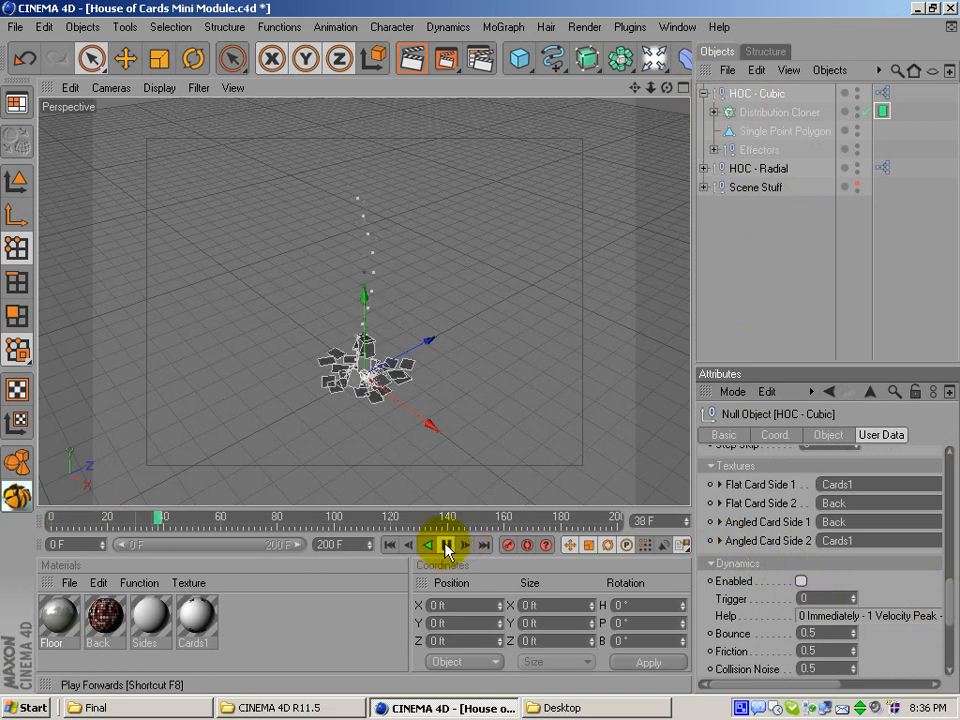
pyautogui.click(446, 544)
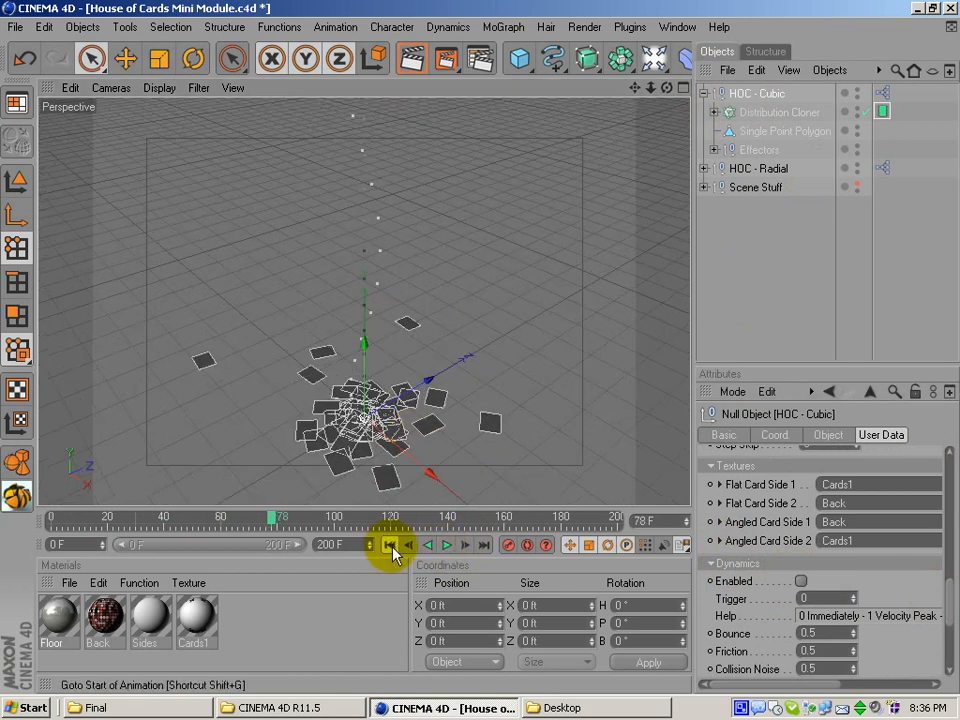
pyautogui.click(389, 544)
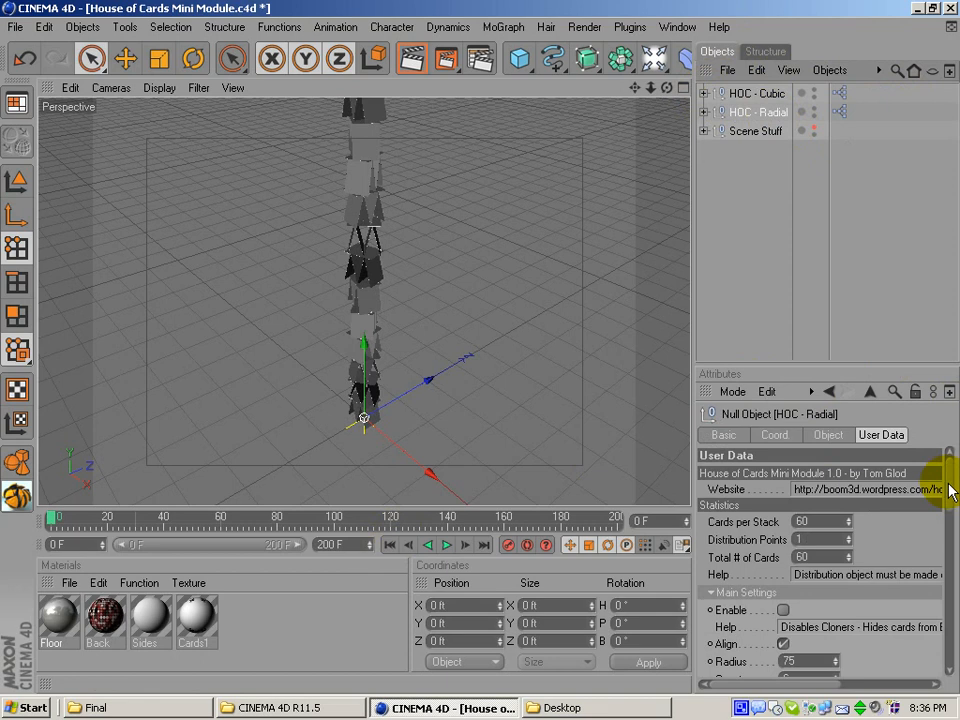
# - Enable HOC - Radial and disable HOC - Cubic, leaving a six-card radial ring
pyautogui.click(757, 93)
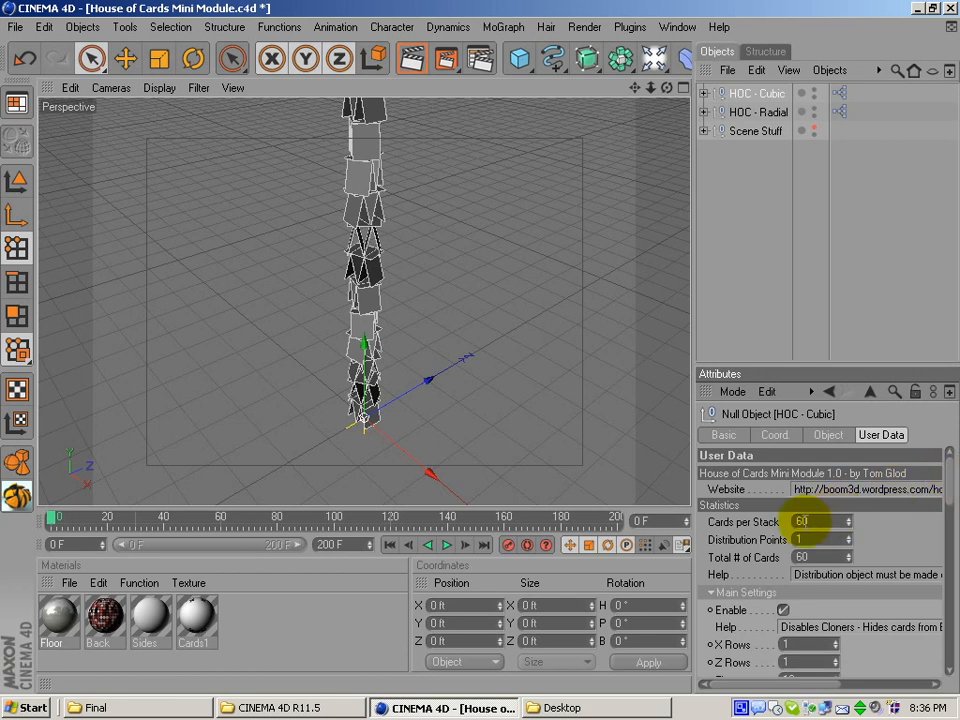
pyautogui.scroll(-3)
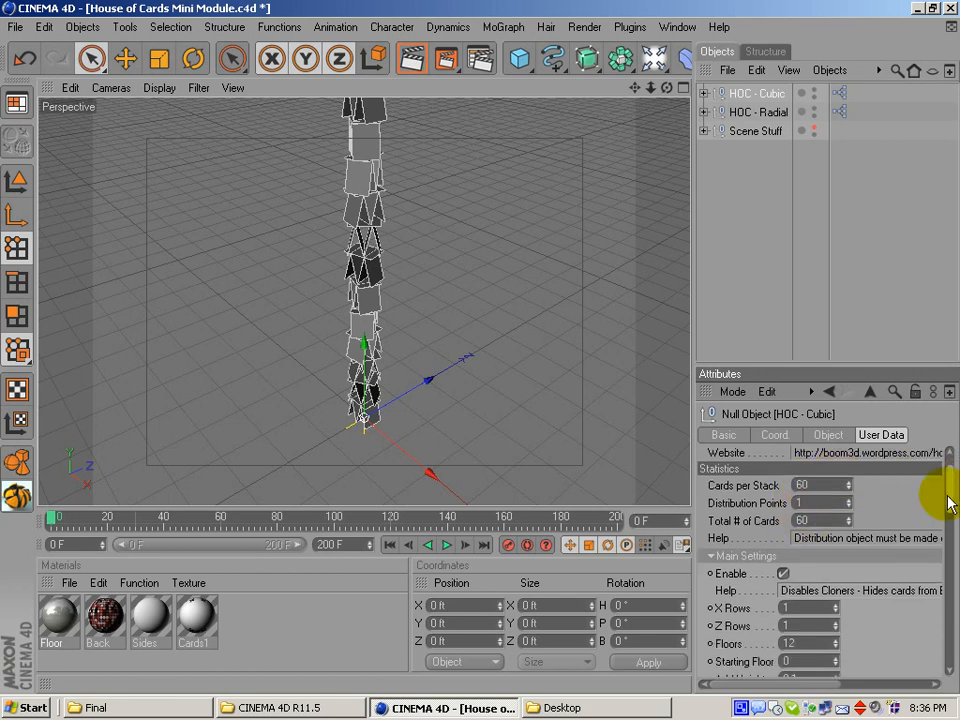
pyautogui.click(758, 111)
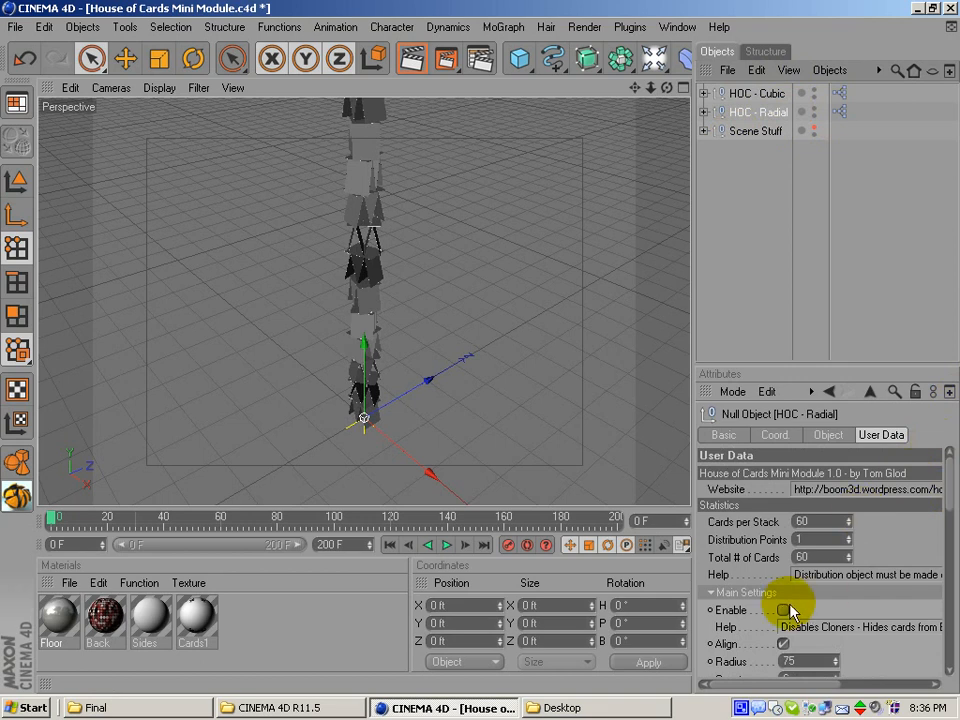
pyautogui.click(757, 92)
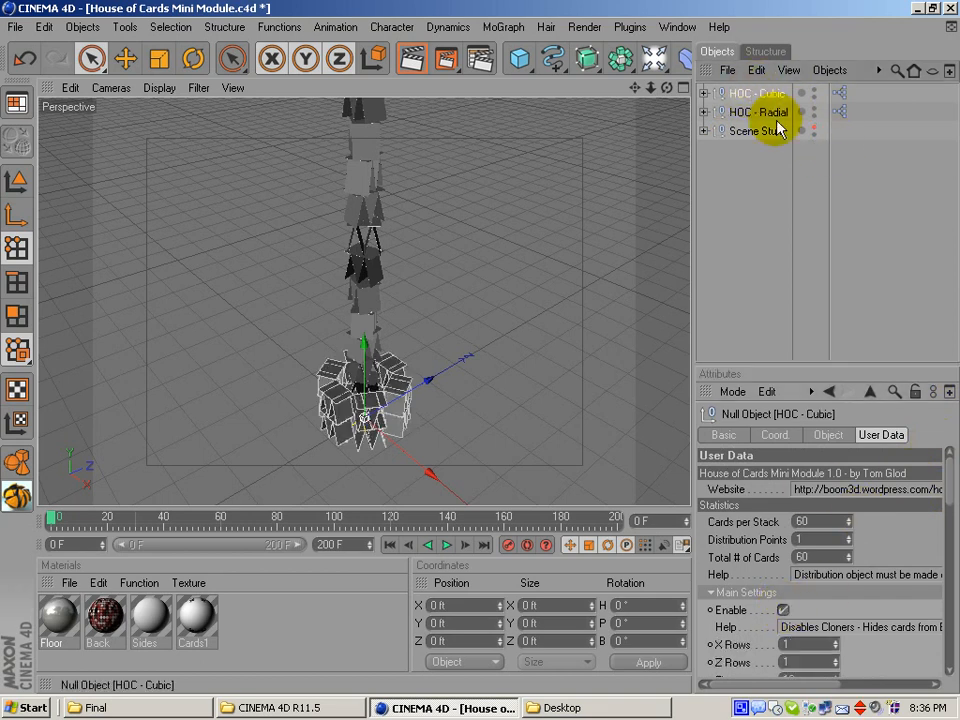
pyautogui.click(783, 610)
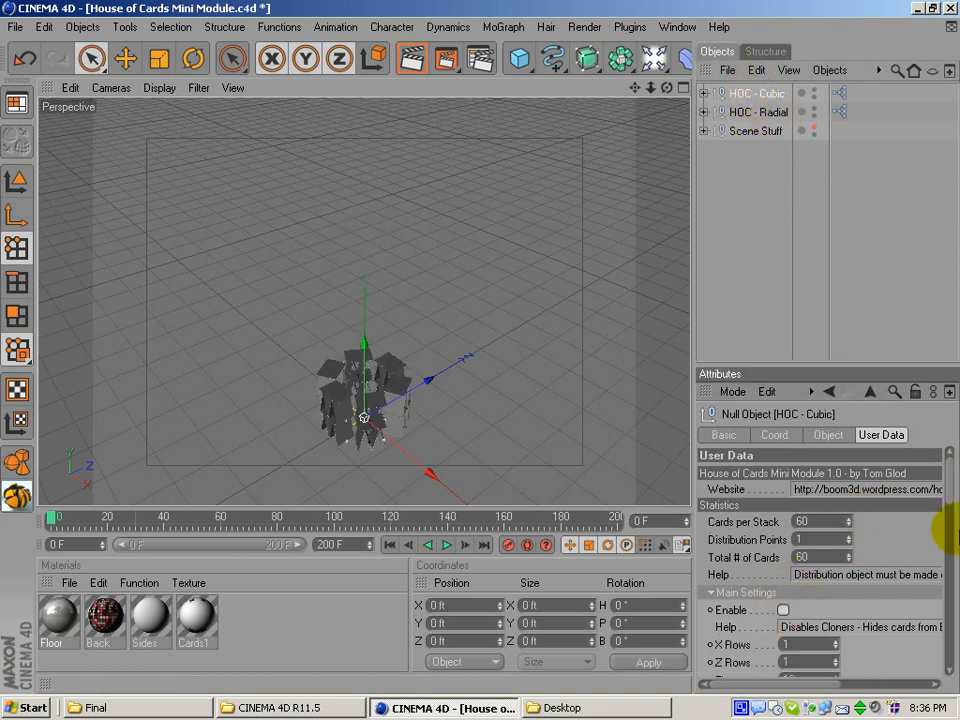
pyautogui.scroll(-3)
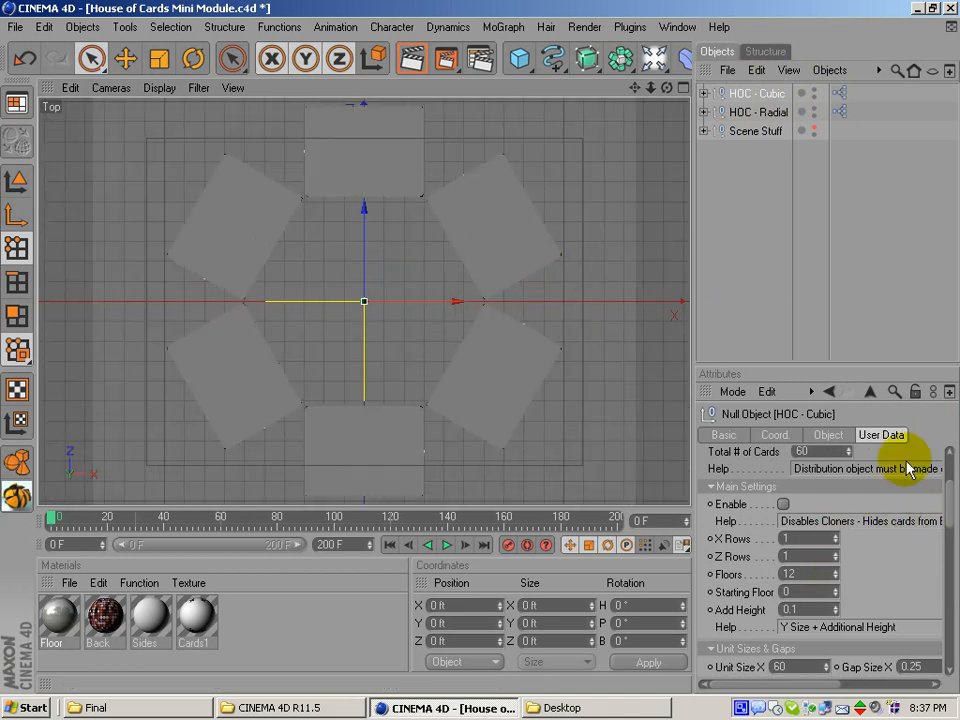
# - Drag the HOC - Radial Radius up to 115
pyautogui.click(757, 112)
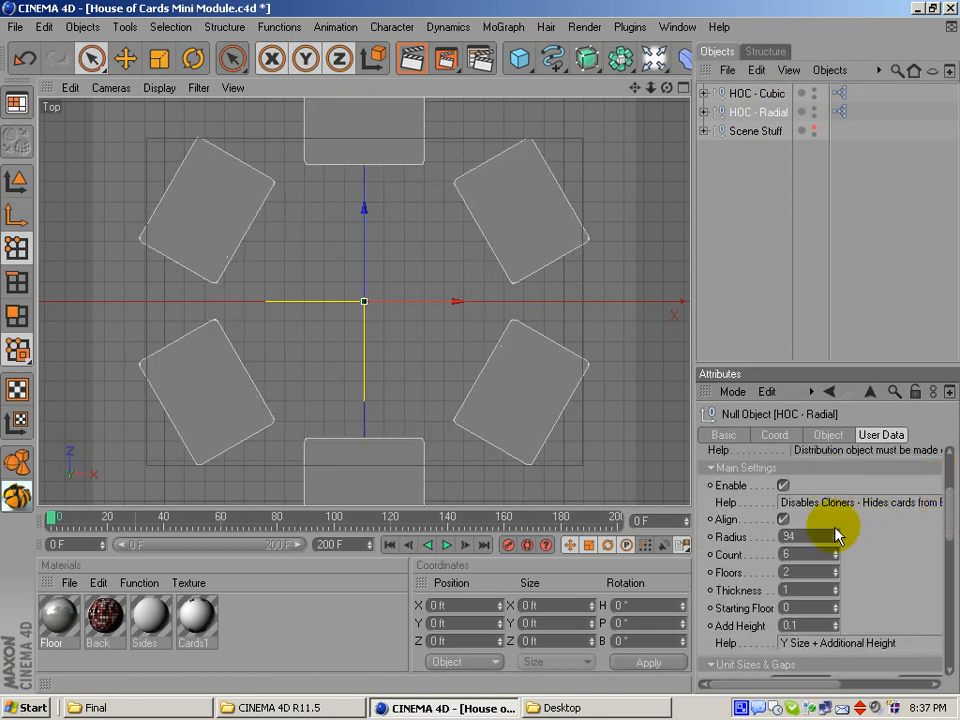
pyautogui.moveTo(820, 537); pyautogui.dragTo(820, 540)
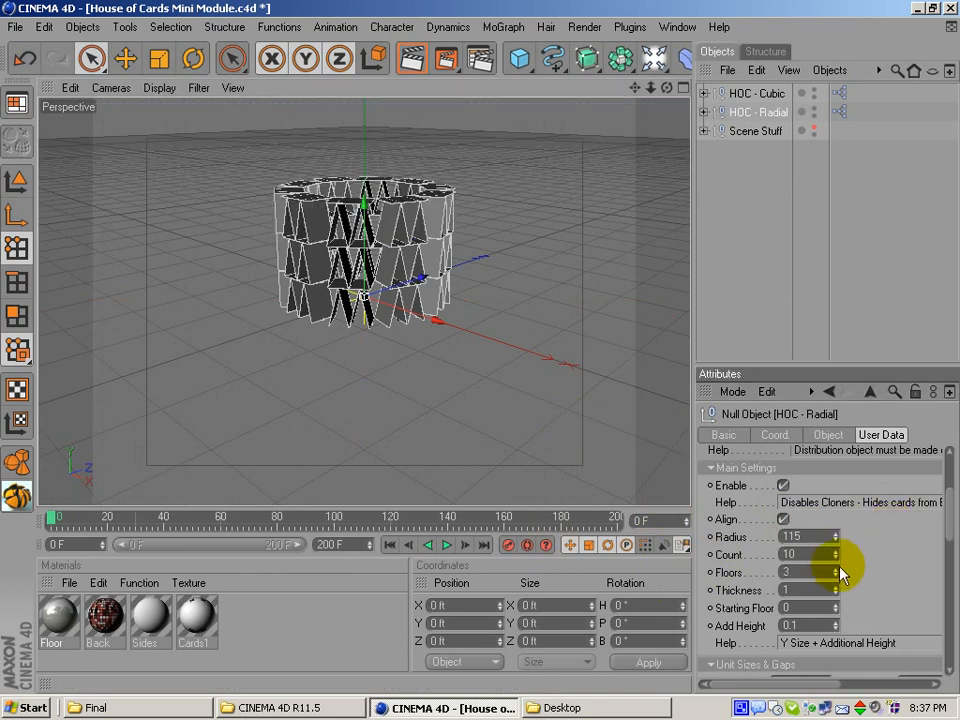
# - Try other HOC - Radial Thickness and Floors values, ending at Floors 1, Thickness 1
pyautogui.click(836, 585)
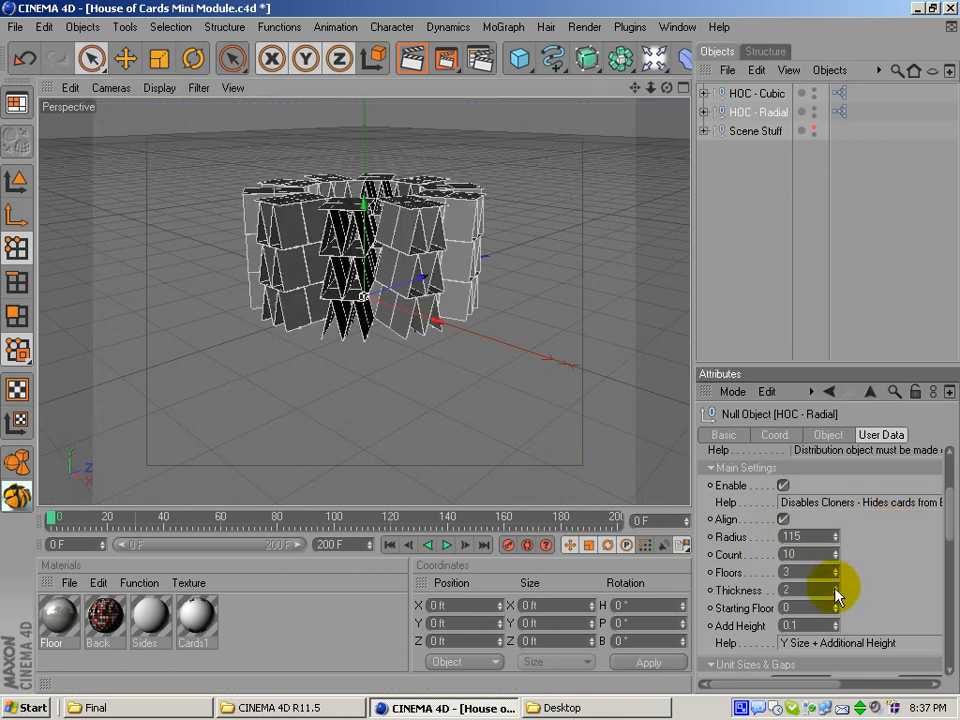
pyautogui.click(836, 572)
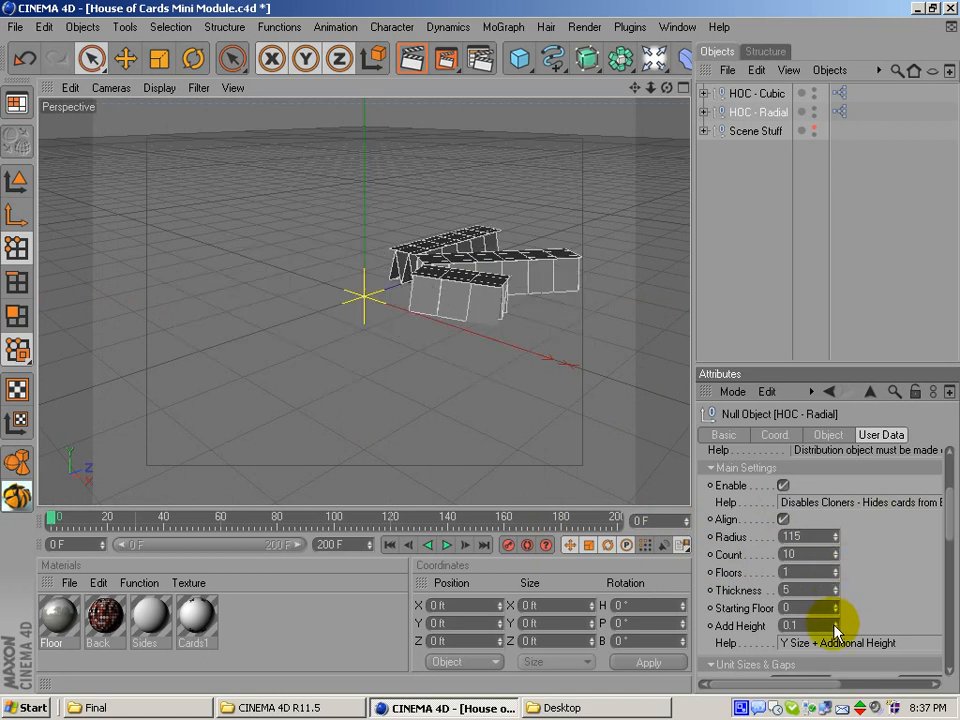
pyautogui.scroll(-3)
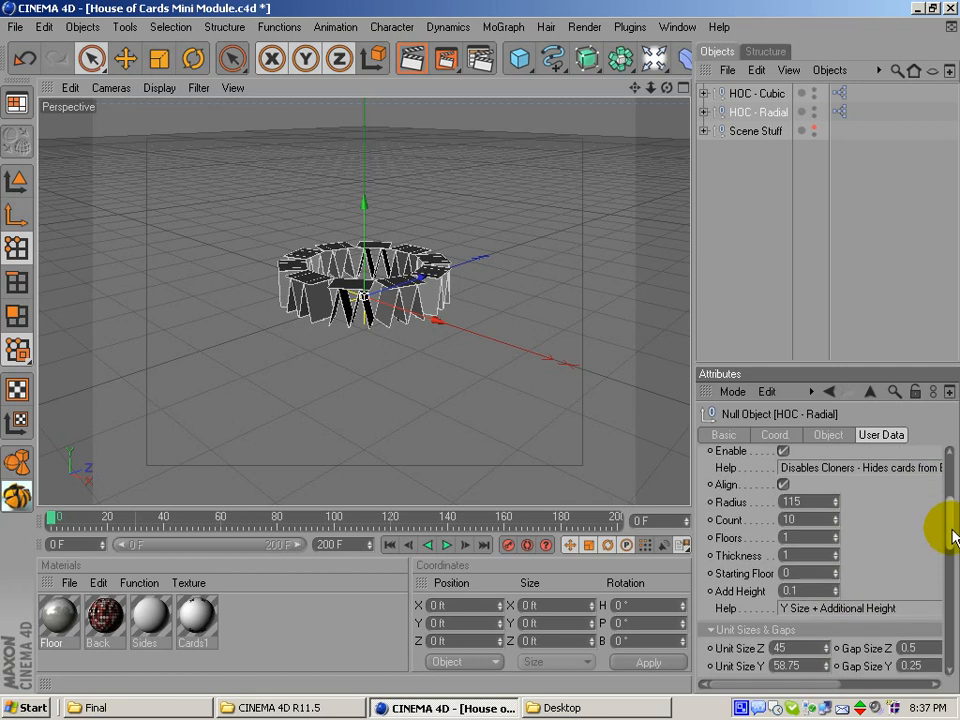
pyautogui.scroll(-3)
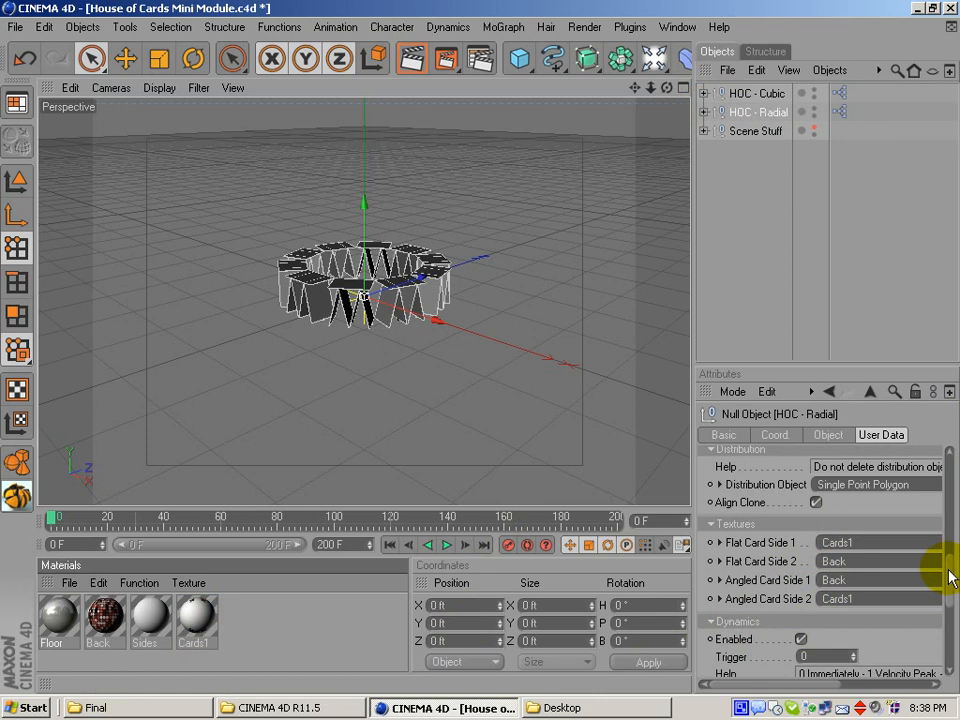
pyautogui.scroll(-3)
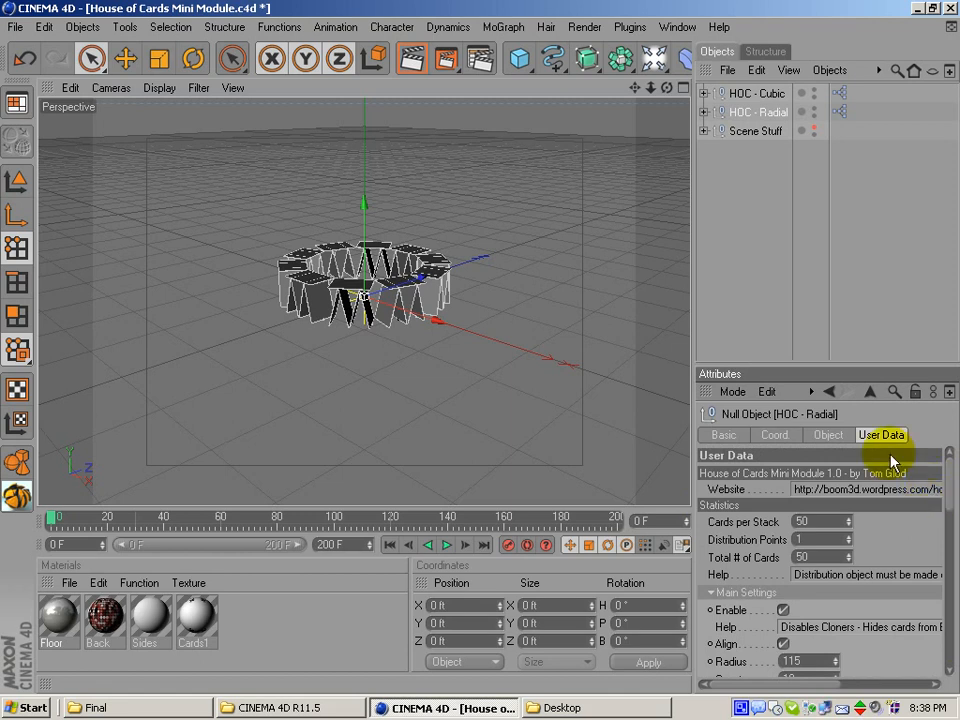
pyautogui.moveTo(890, 275)
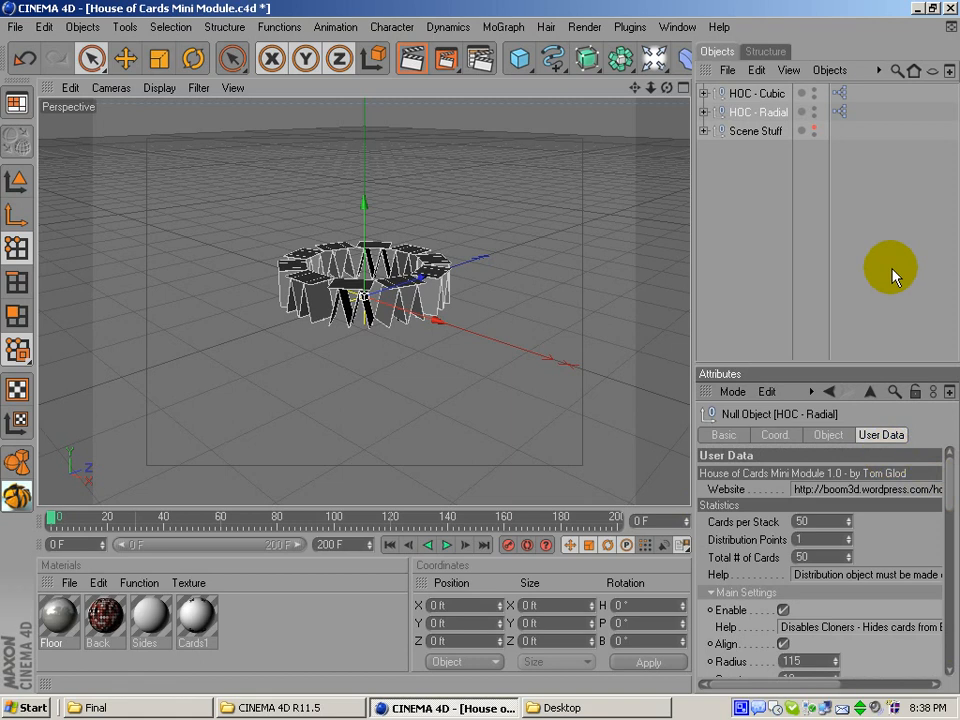